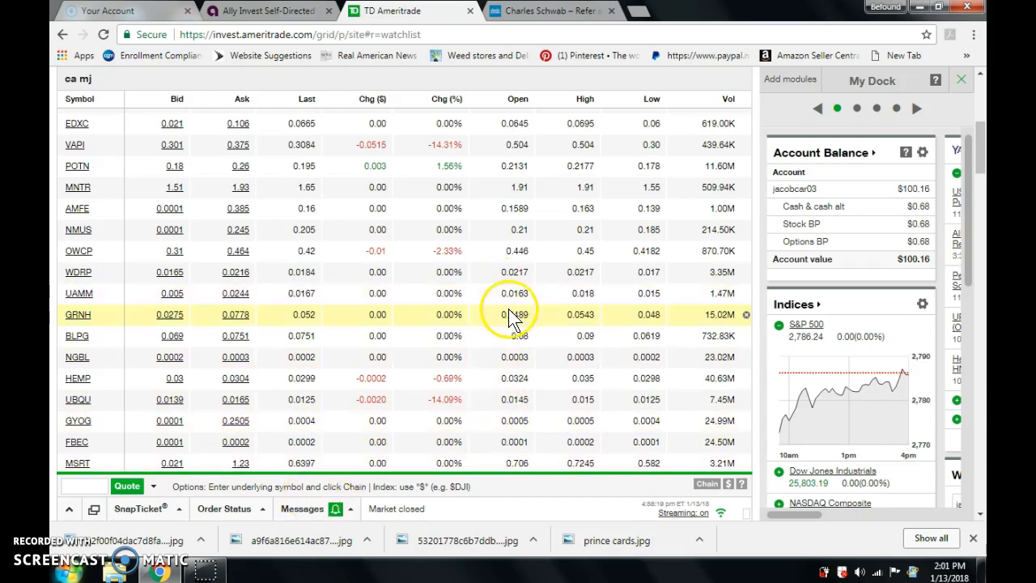
{"action": "mouse_move", "coordinate": [517, 322]}
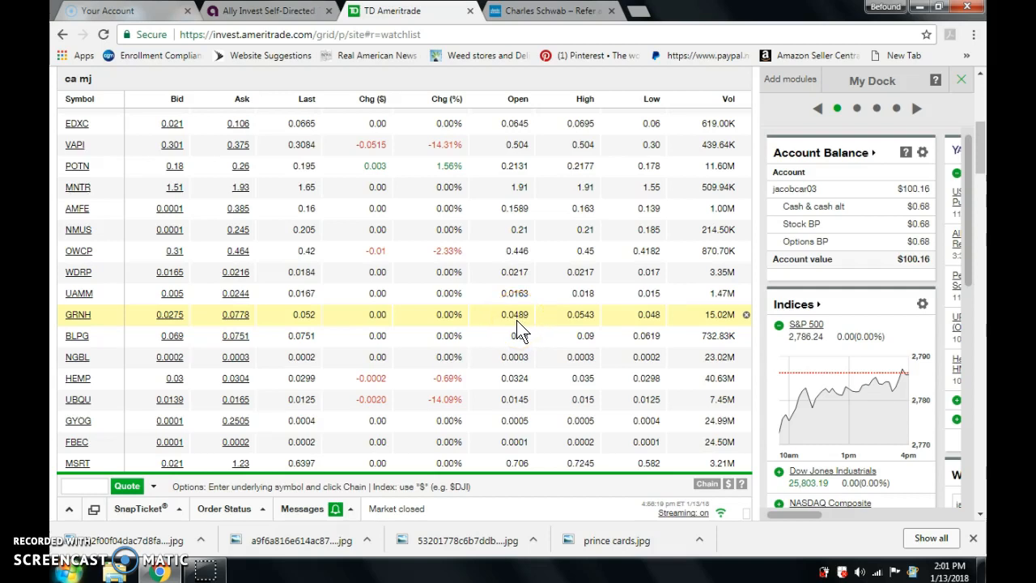
{"action": "mouse_move", "coordinate": [672, 295]}
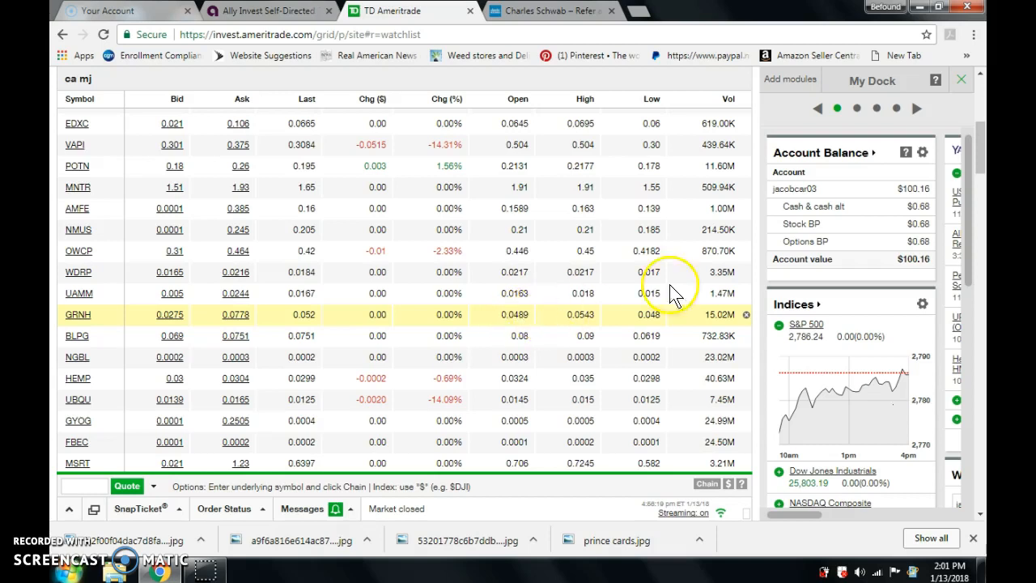
Step: Flip through the Charles Schwab, TD Ameritrade and Ally Invest tabs, then start a new tab for ally
{"action": "scroll", "scroll_direction": "up", "scroll_amount": 3}
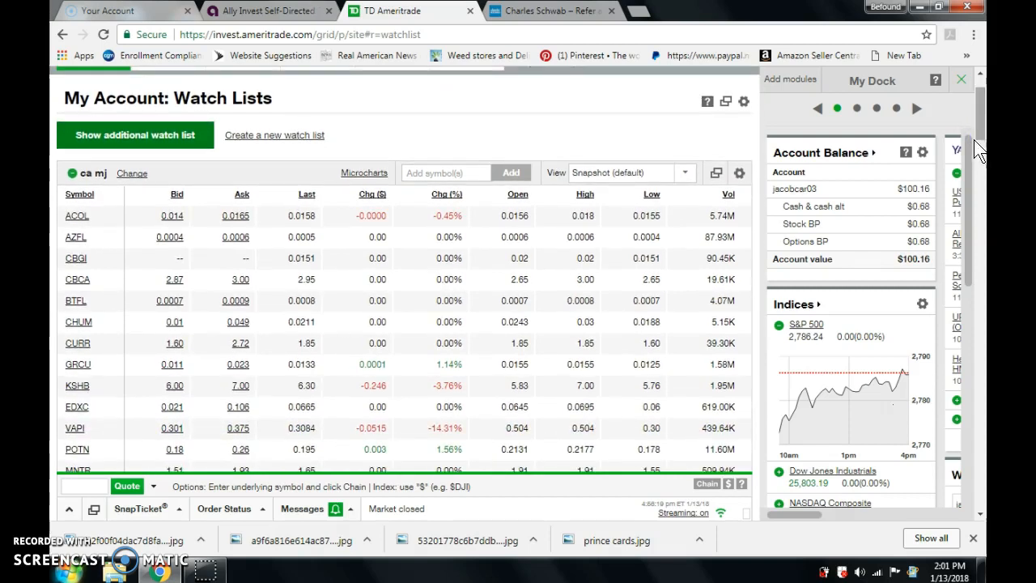
{"action": "mouse_move", "coordinate": [584, 117]}
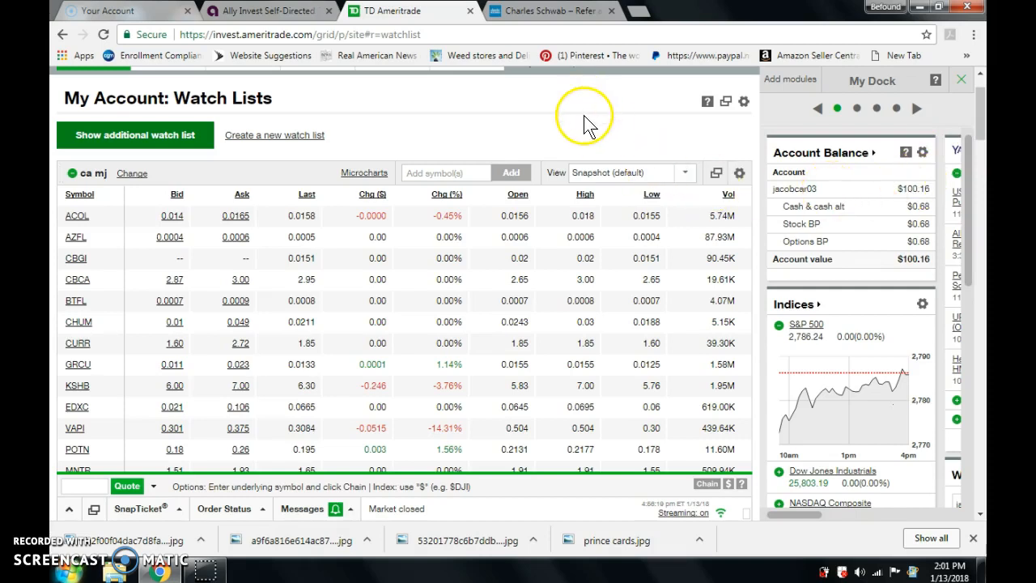
{"action": "mouse_move", "coordinate": [567, 66]}
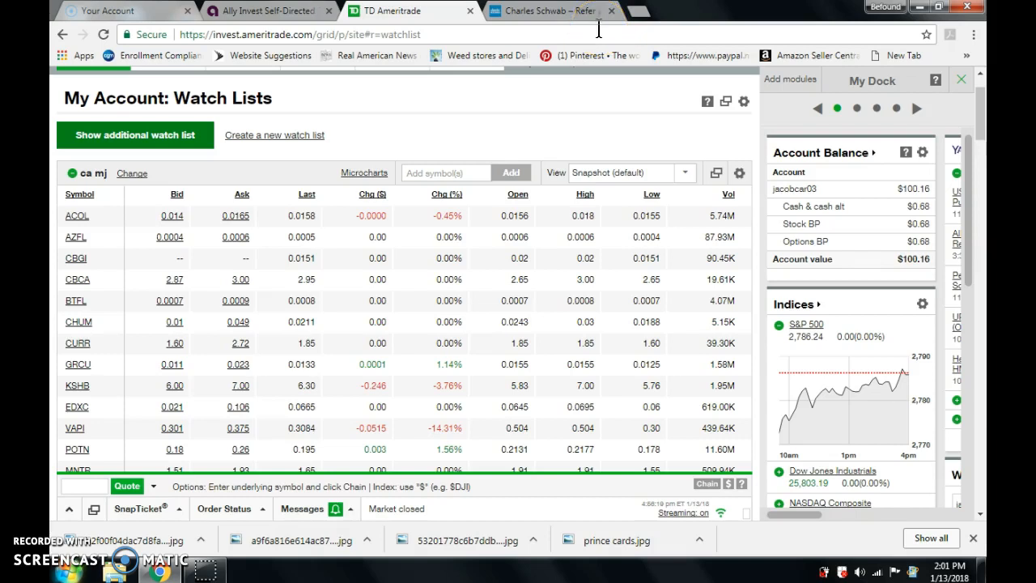
{"action": "mouse_move", "coordinate": [634, 14]}
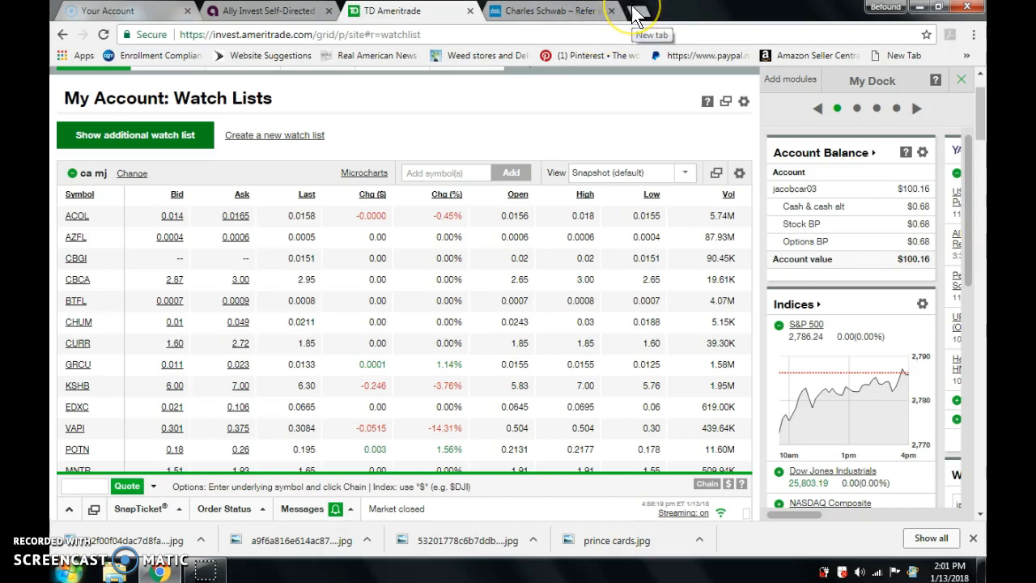
{"action": "mouse_move", "coordinate": [589, 19]}
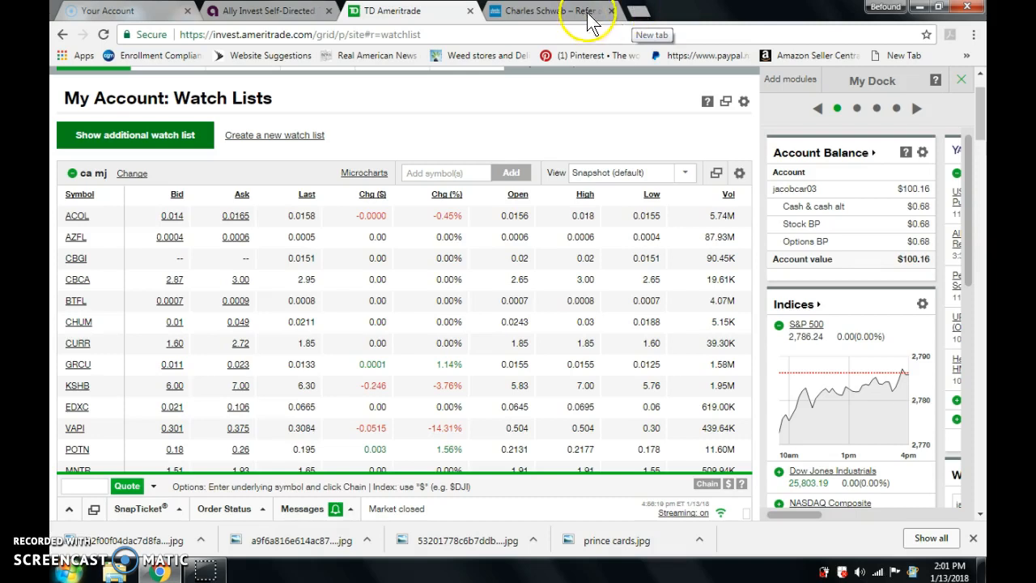
{"action": "left_click", "coordinate": [547, 9]}
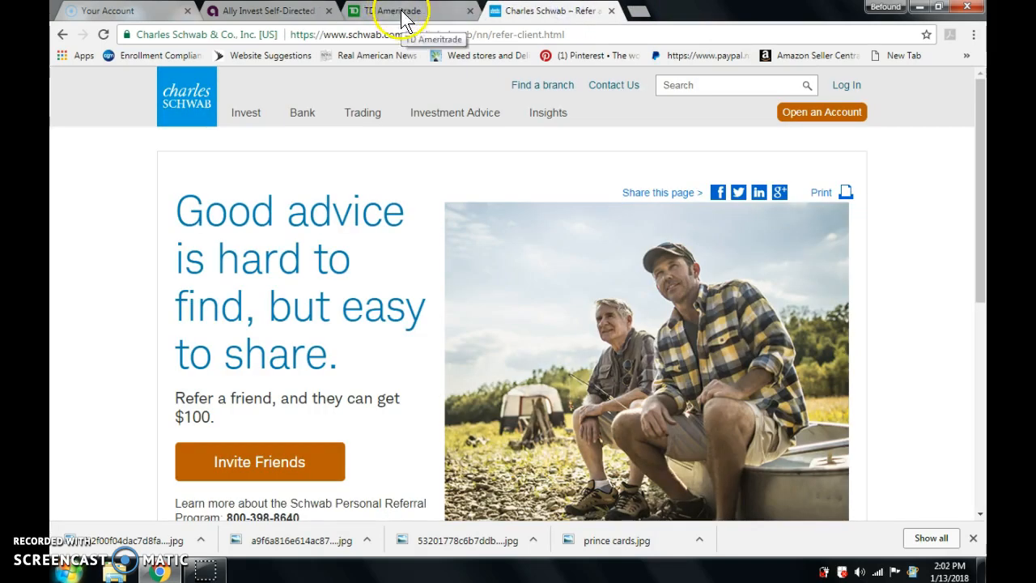
{"action": "left_click", "coordinate": [412, 10]}
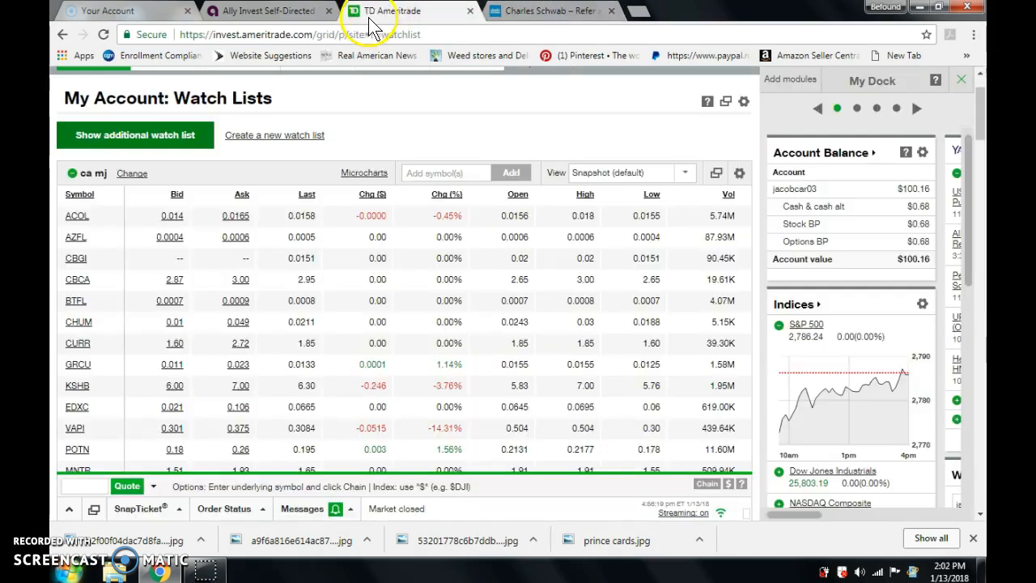
{"action": "left_click", "coordinate": [260, 10]}
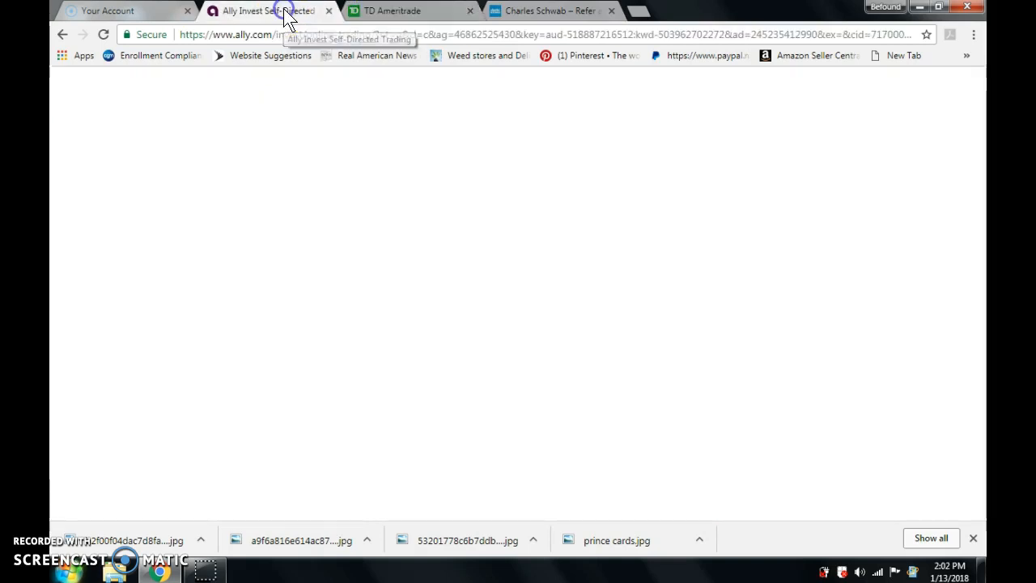
{"action": "left_click", "coordinate": [267, 10]}
{"action": "type", "text": "ally"}
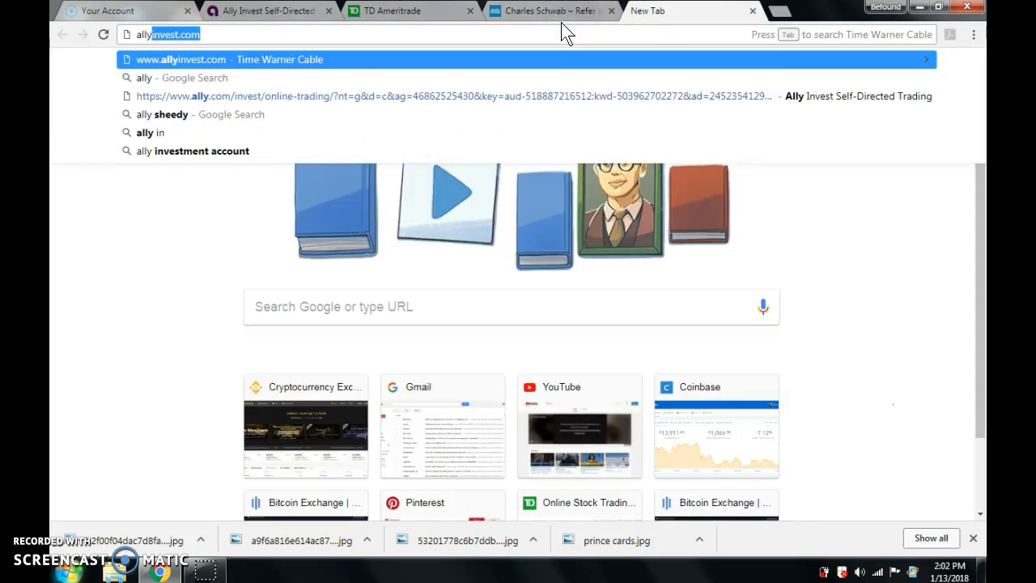
Step: Search Google for 'ally penny stocks' from the omnibox, then return to the TD Ameritrade tab
{"action": "key", "text": "Backspace"}
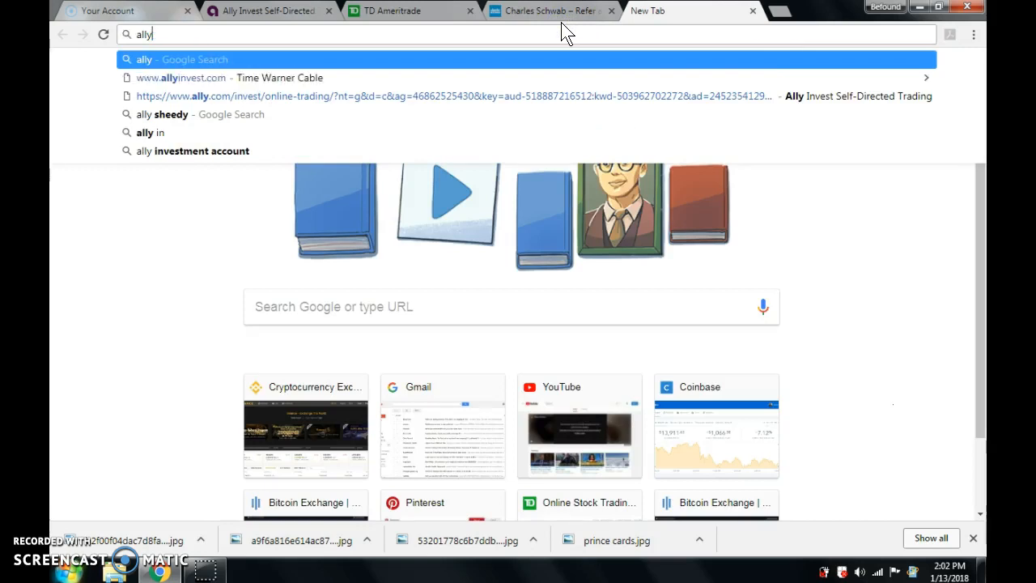
{"action": "type", "text": "investment affiate program"}
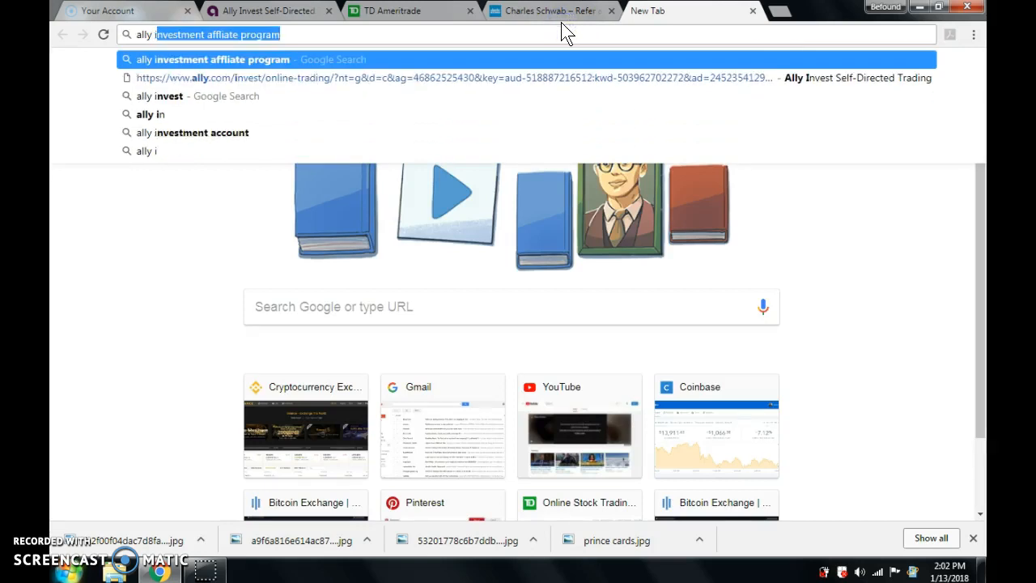
{"action": "type", "text": "ally penny"}
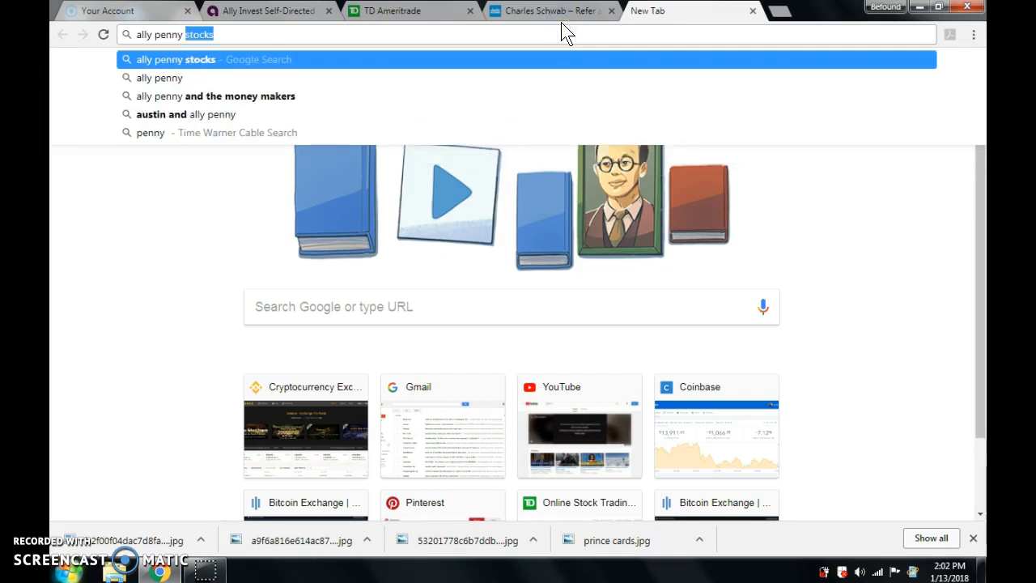
{"action": "key", "text": "Return"}
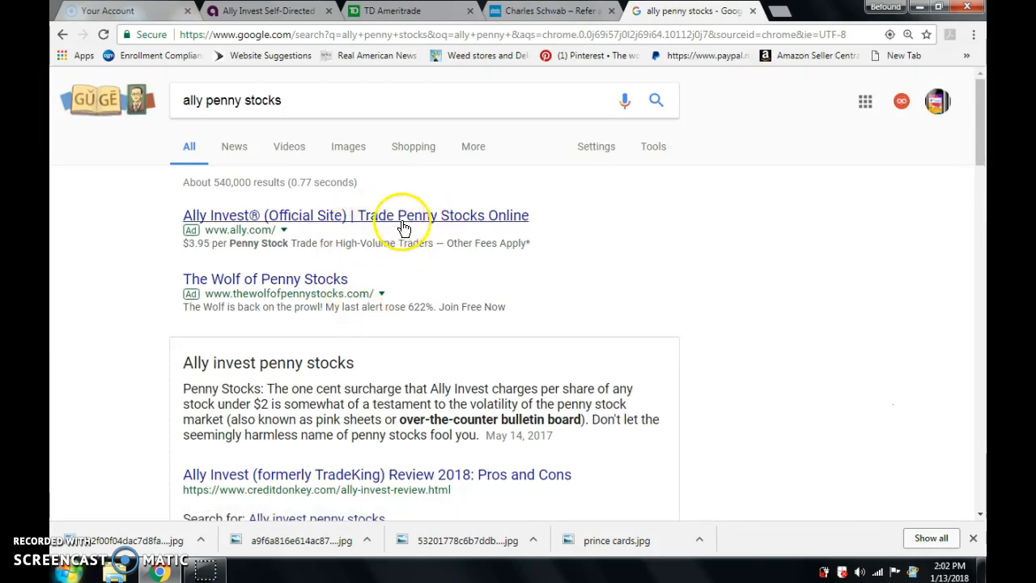
{"action": "mouse_move", "coordinate": [470, 191]}
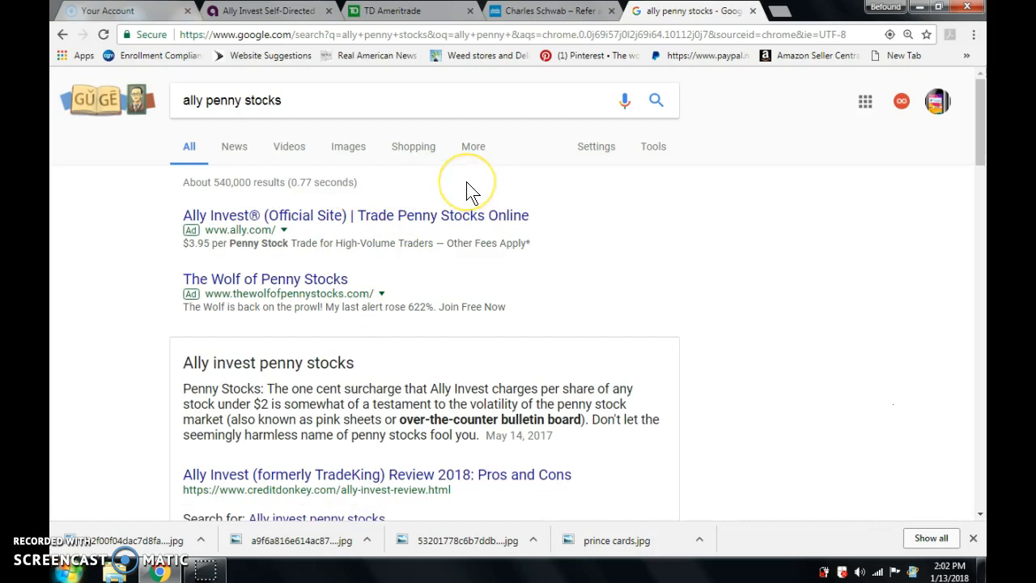
{"action": "mouse_move", "coordinate": [473, 191]}
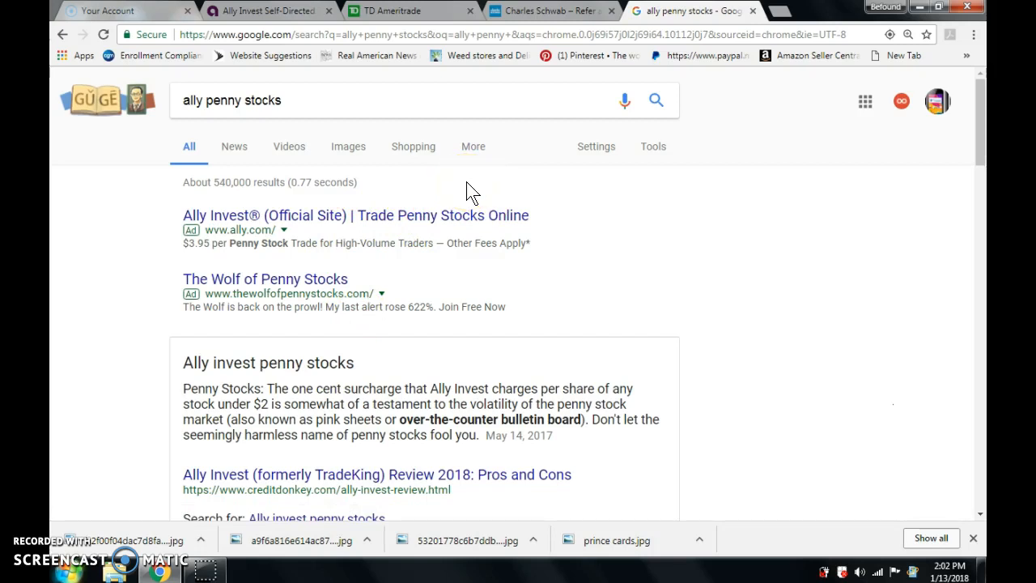
{"action": "mouse_move", "coordinate": [349, 145]}
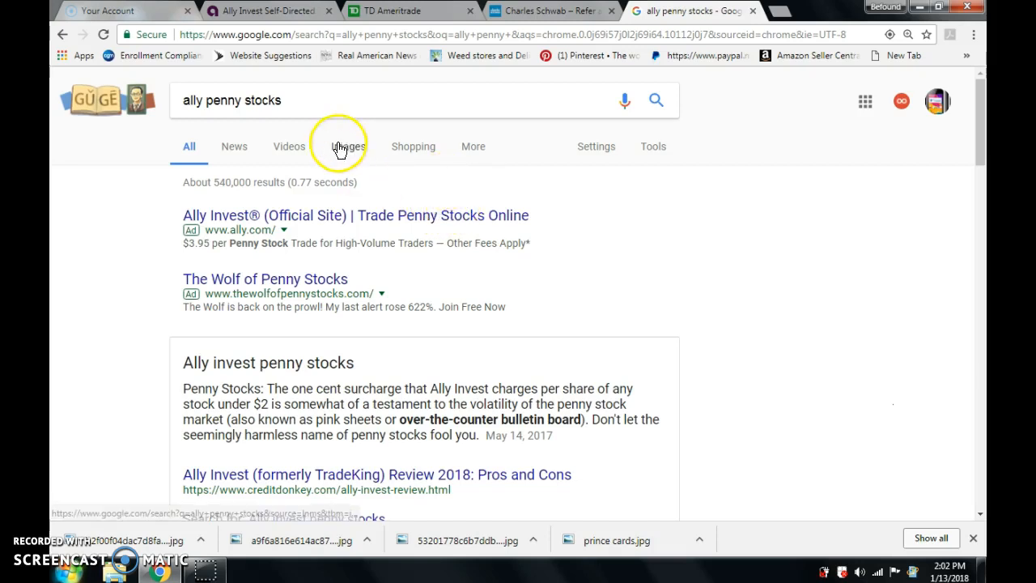
{"action": "left_click", "coordinate": [388, 9]}
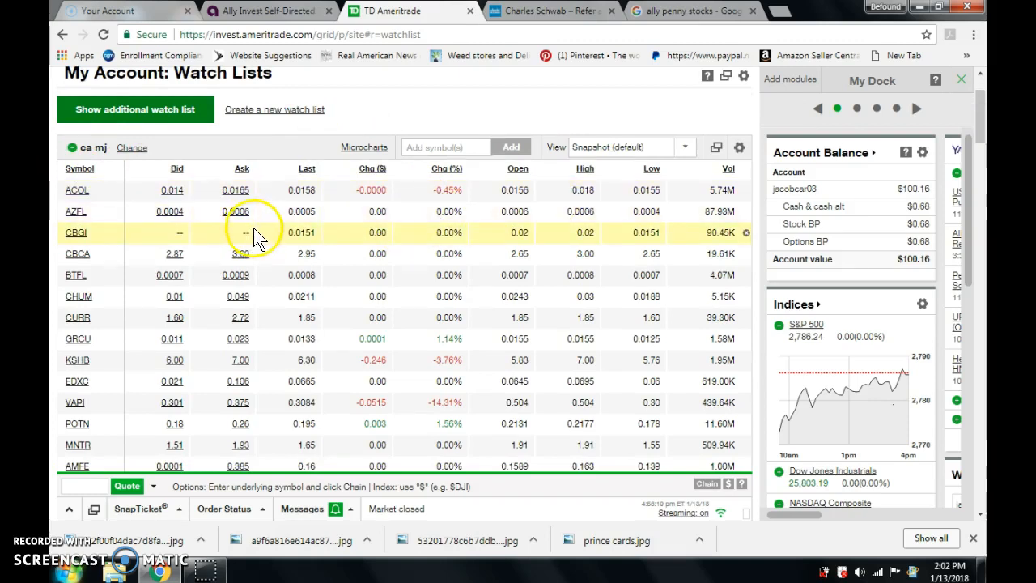
{"action": "mouse_move", "coordinate": [204, 272]}
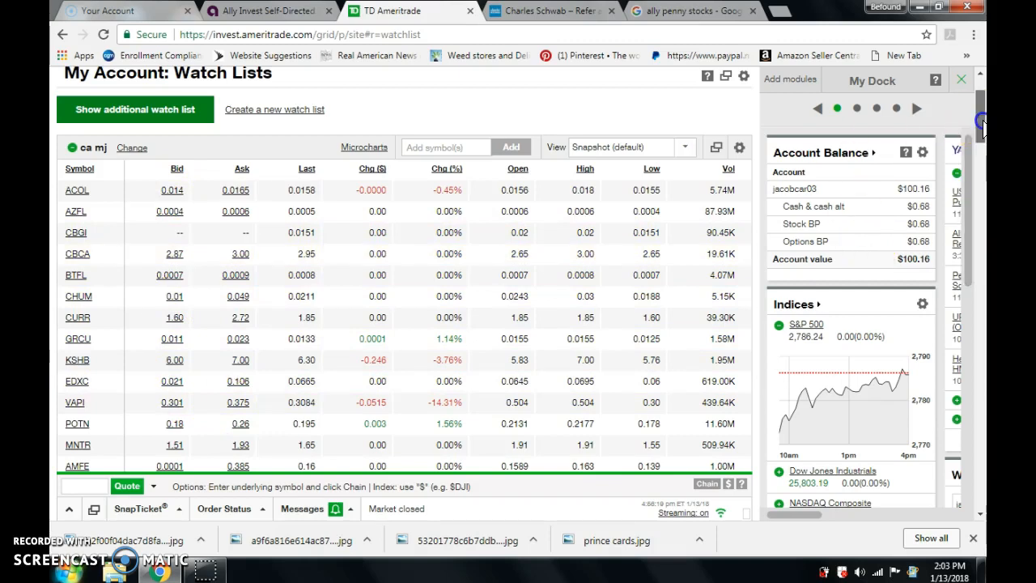
Step: Scroll down past the ca mj watch list to reveal the gold mining stocks list
{"action": "scroll", "scroll_direction": "down", "scroll_amount": 3}
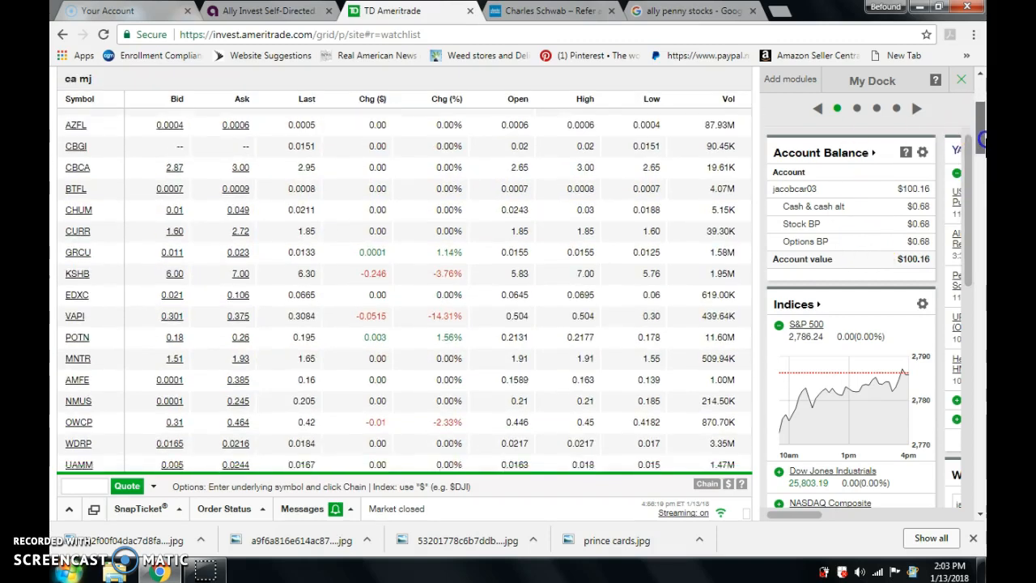
{"action": "scroll", "scroll_direction": "down", "scroll_amount": 3}
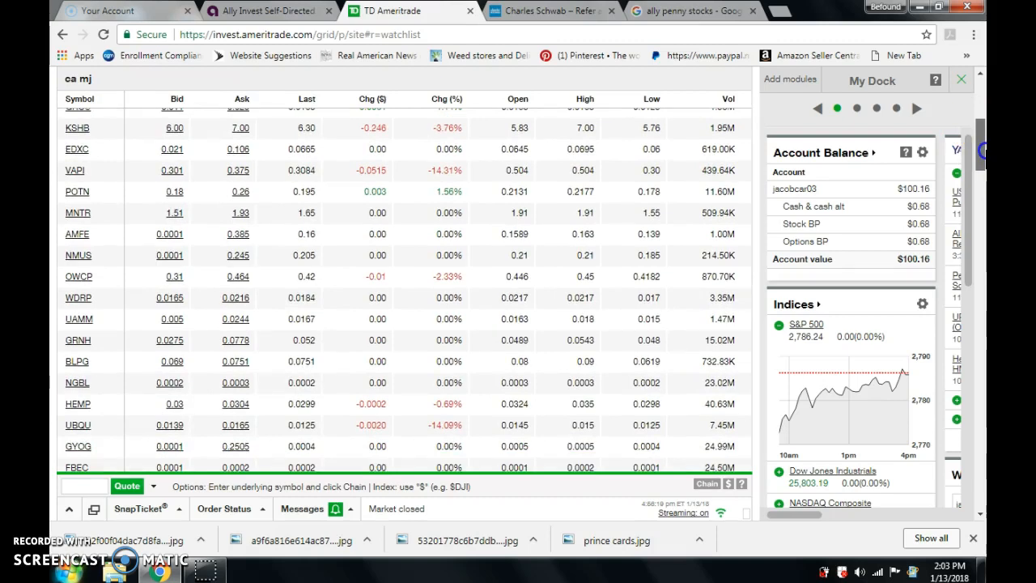
{"action": "scroll", "scroll_direction": "down", "scroll_amount": 3}
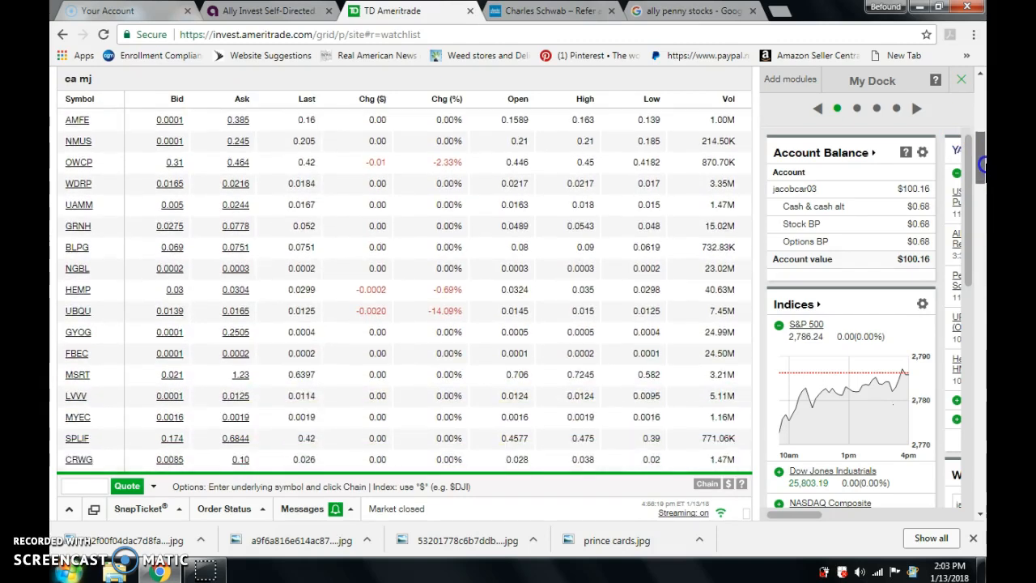
{"action": "scroll", "scroll_direction": "down", "scroll_amount": 3}
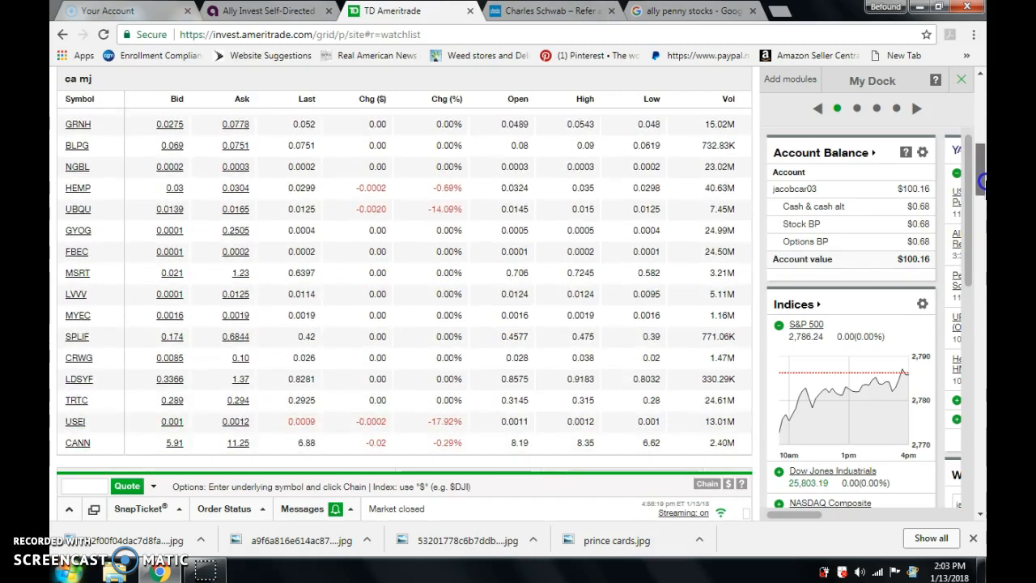
{"action": "scroll", "scroll_direction": "down", "scroll_amount": 3}
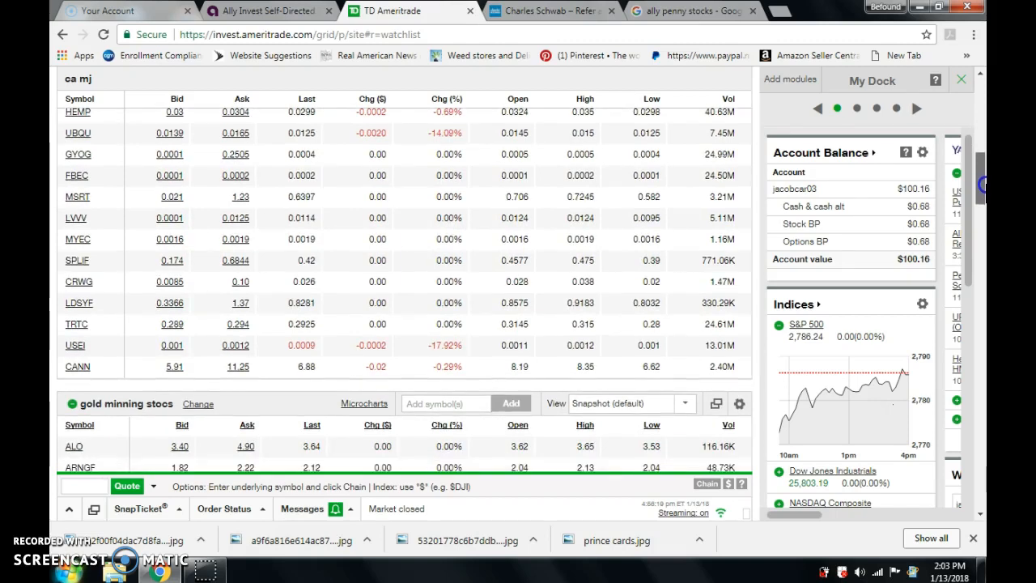
{"action": "scroll", "scroll_direction": "down", "scroll_amount": 3}
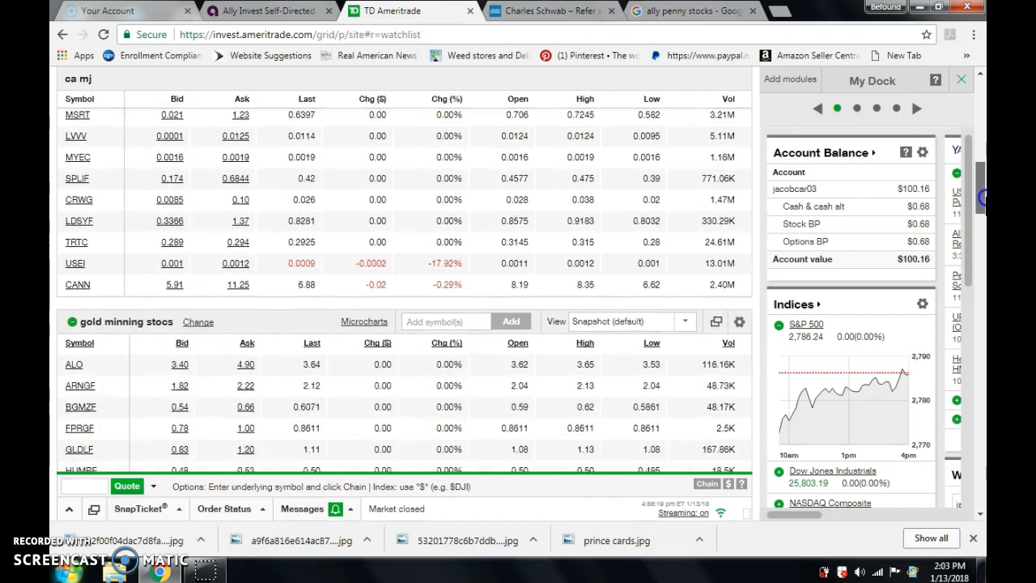
{"action": "scroll", "scroll_direction": "down", "scroll_amount": 3}
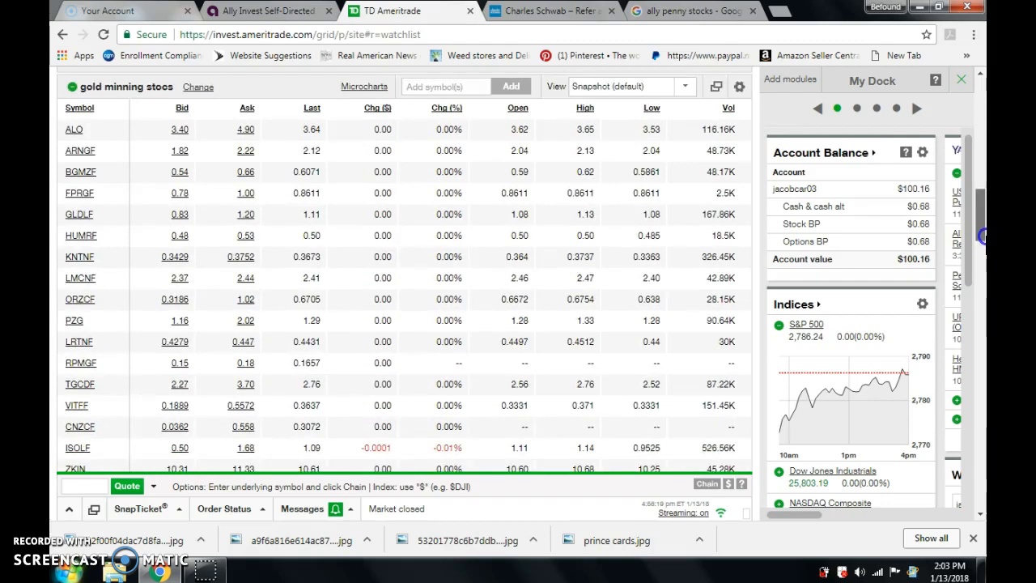
{"action": "scroll", "scroll_direction": "down", "scroll_amount": 3}
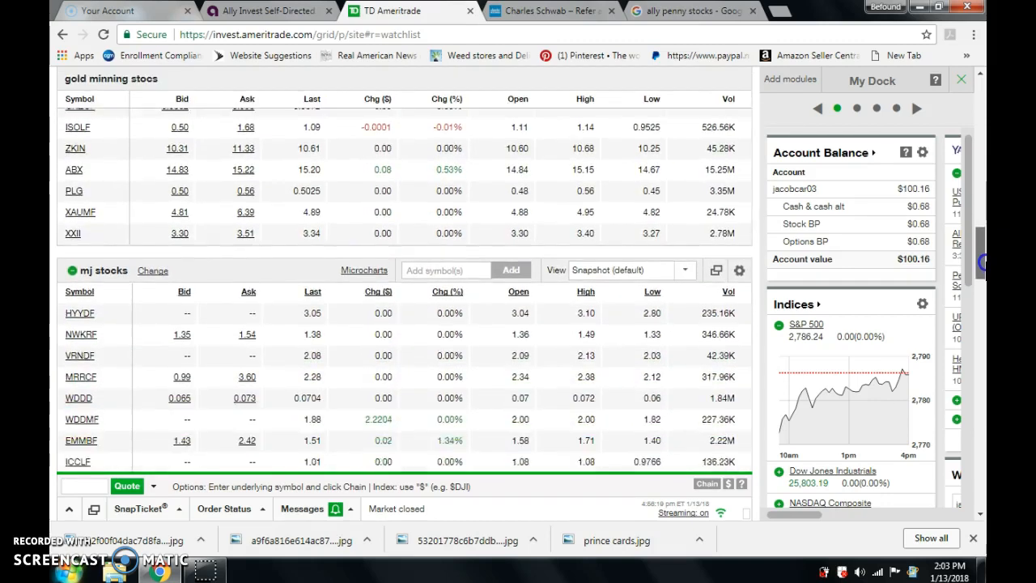
{"action": "scroll", "scroll_direction": "down", "scroll_amount": 3}
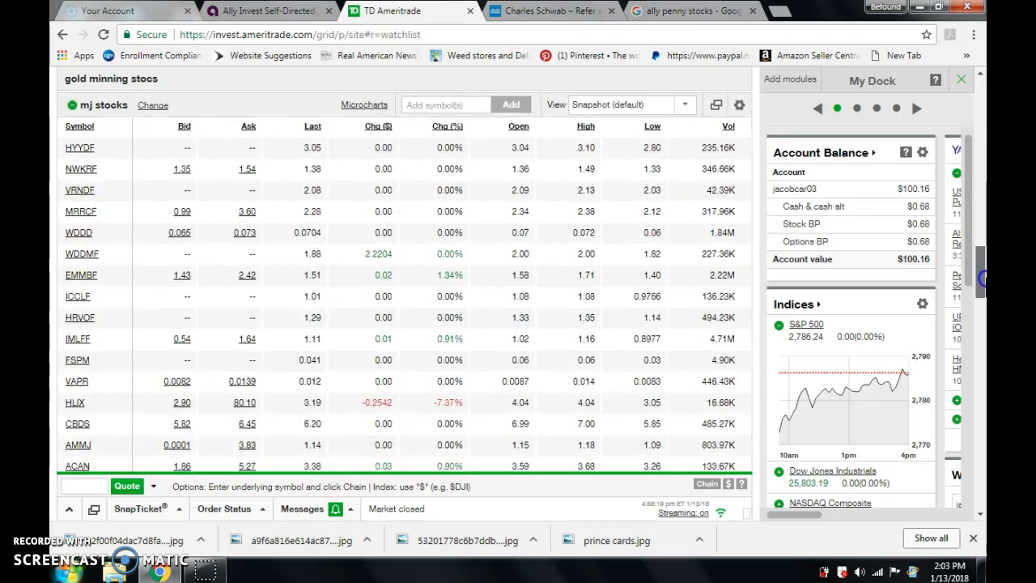
{"action": "scroll", "scroll_direction": "down", "scroll_amount": 3}
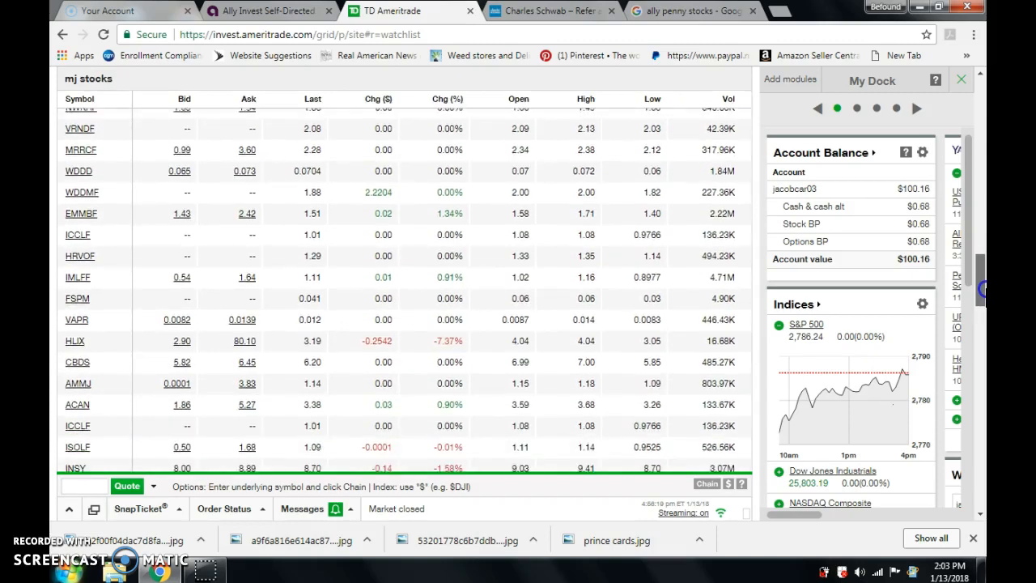
{"action": "scroll", "scroll_direction": "down", "scroll_amount": 3}
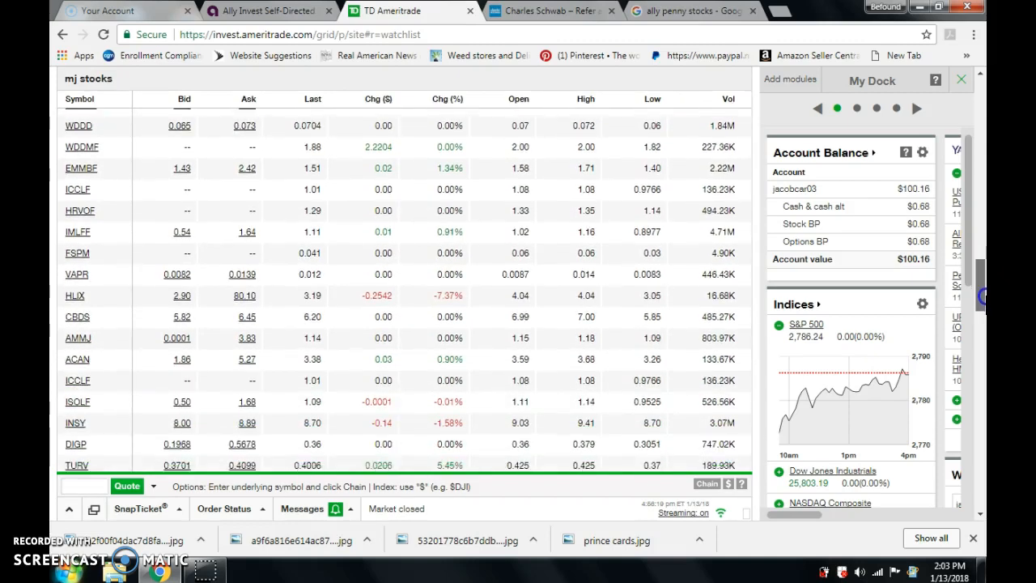
{"action": "scroll", "scroll_direction": "down", "scroll_amount": 3}
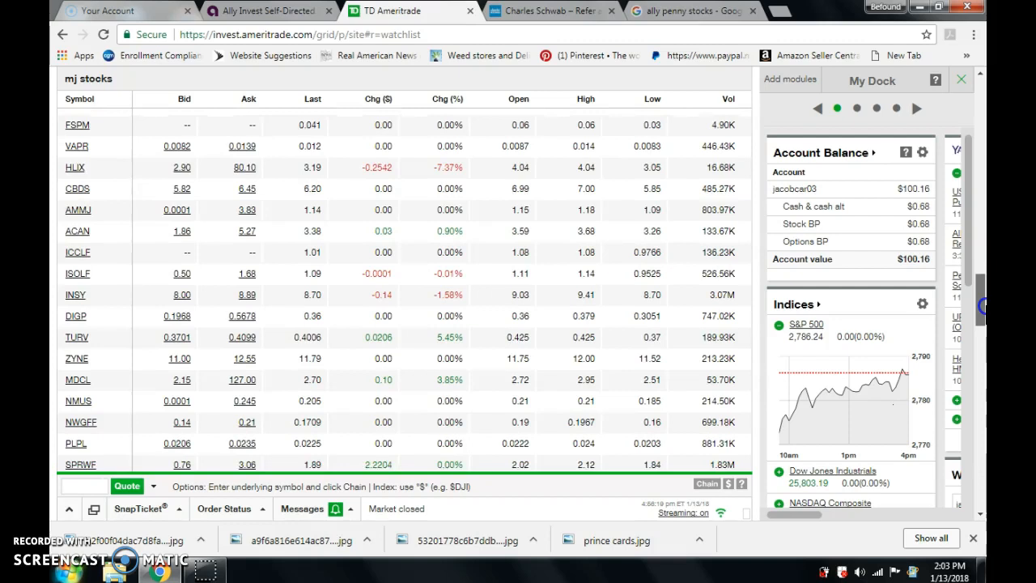
{"action": "scroll", "scroll_direction": "down", "scroll_amount": 3}
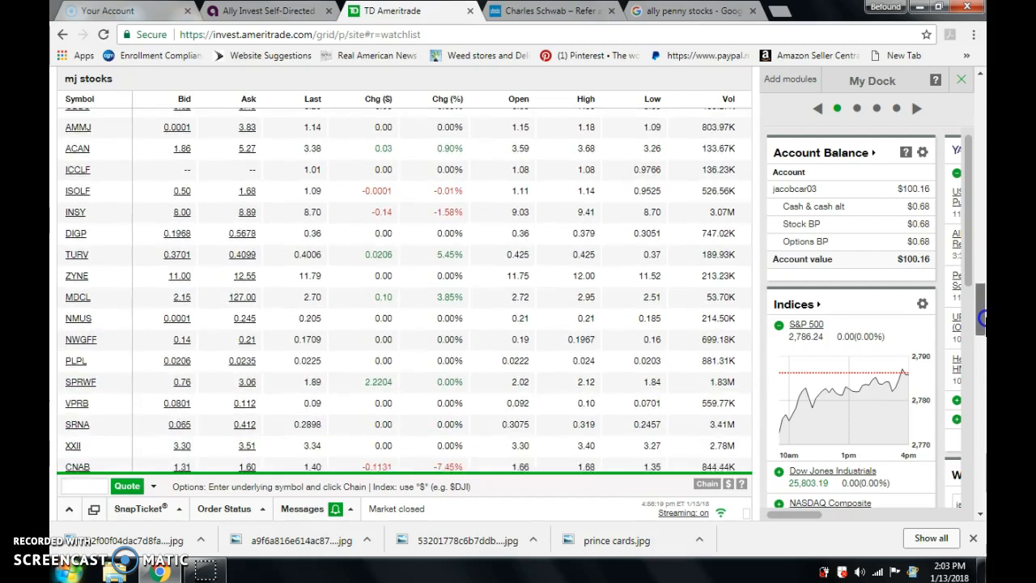
{"action": "scroll", "scroll_direction": "down", "scroll_amount": 3}
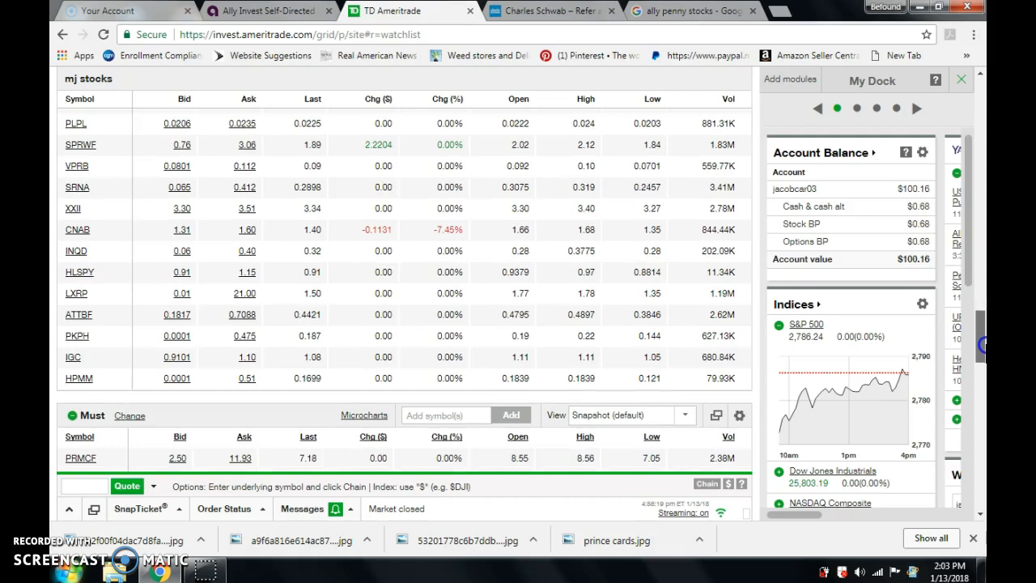
{"action": "scroll", "scroll_direction": "down", "scroll_amount": 3}
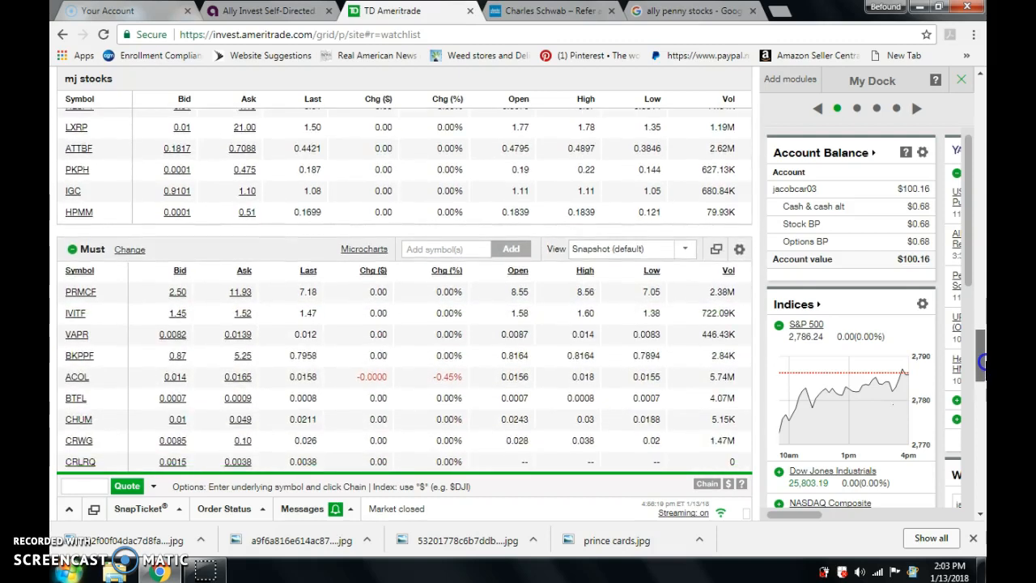
{"action": "scroll", "scroll_direction": "down", "scroll_amount": 3}
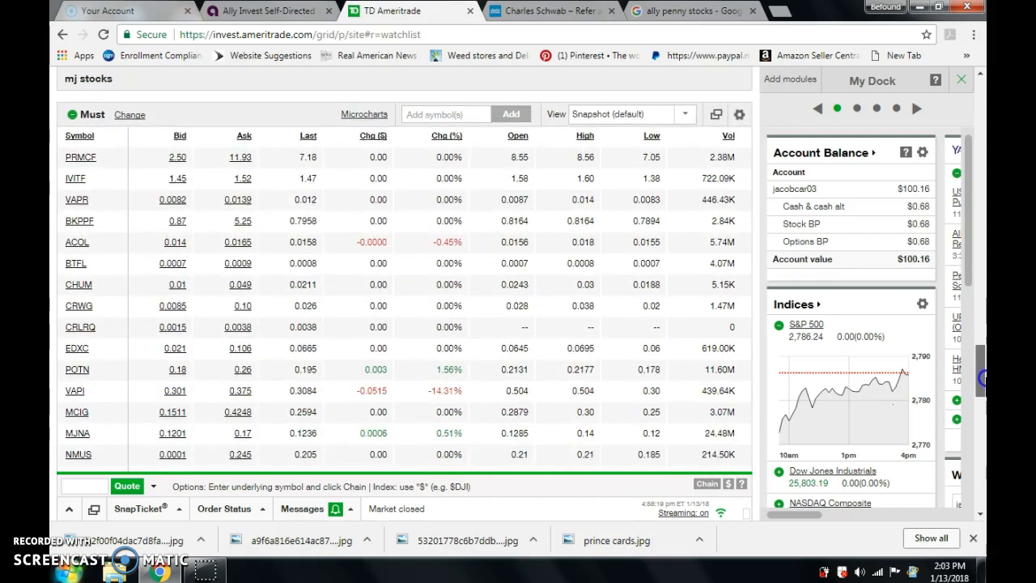
{"action": "scroll", "scroll_direction": "down", "scroll_amount": 3}
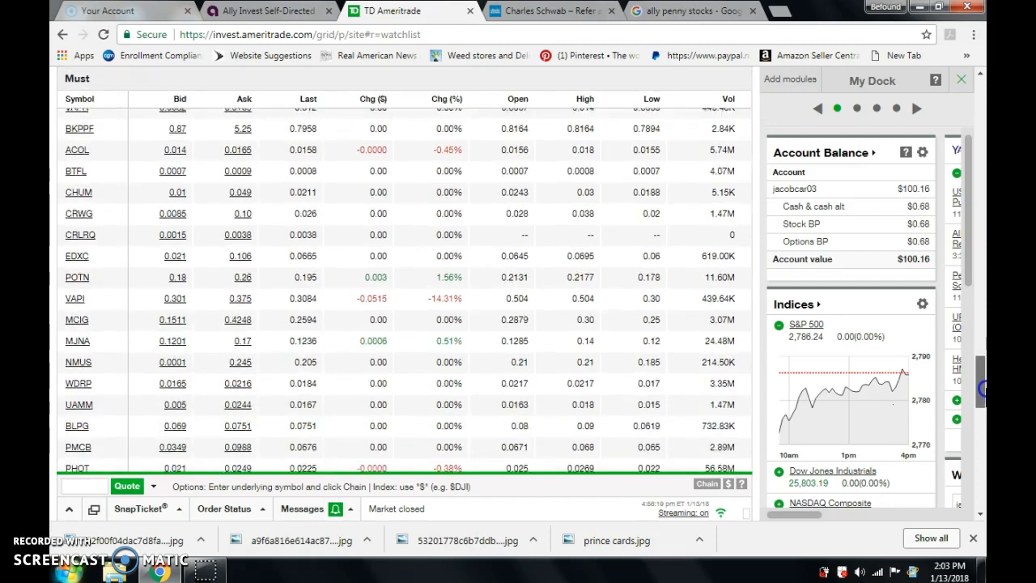
{"action": "scroll", "scroll_direction": "down", "scroll_amount": 3}
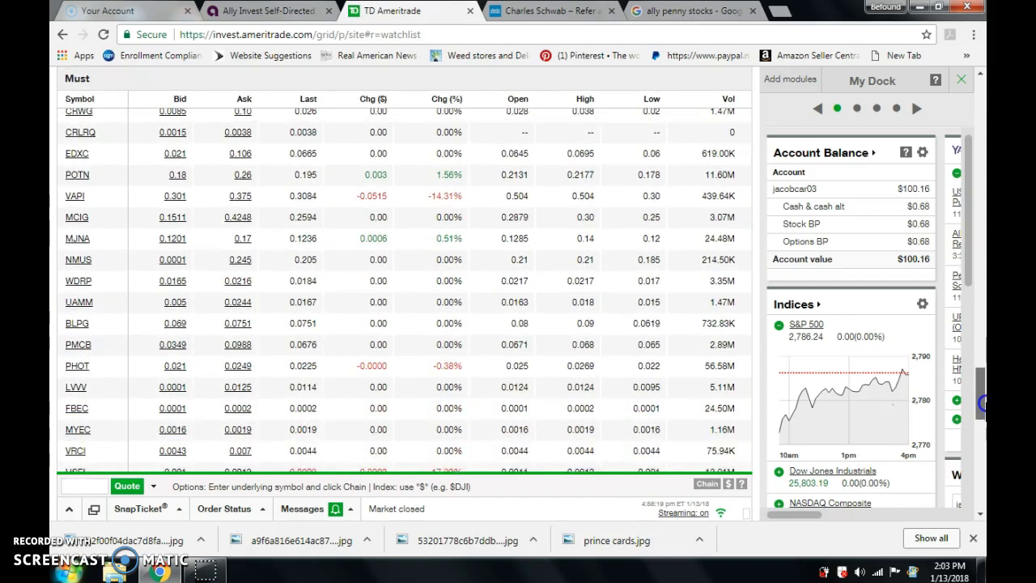
{"action": "scroll", "scroll_direction": "down", "scroll_amount": 3}
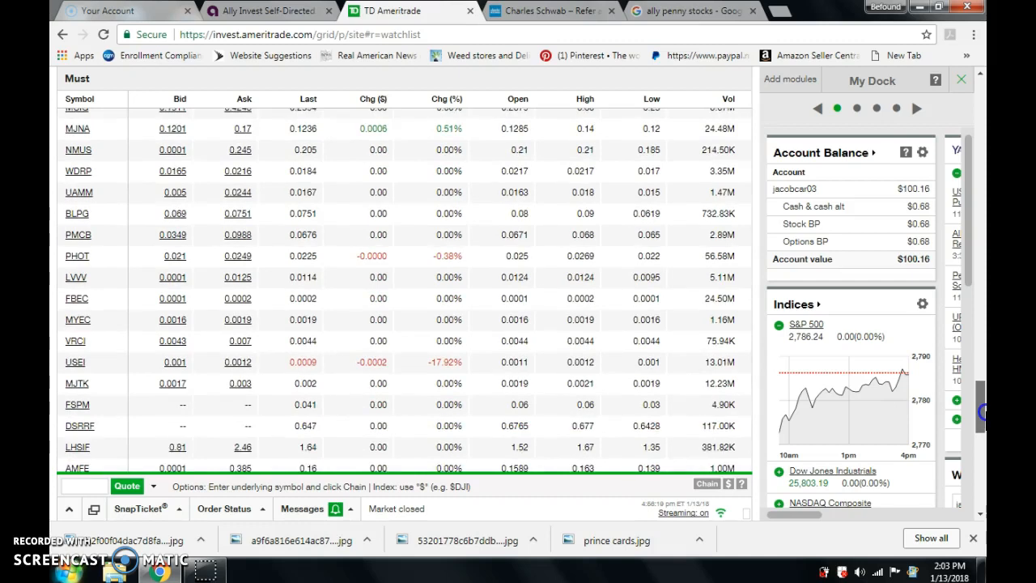
{"action": "scroll", "scroll_direction": "down", "scroll_amount": 3}
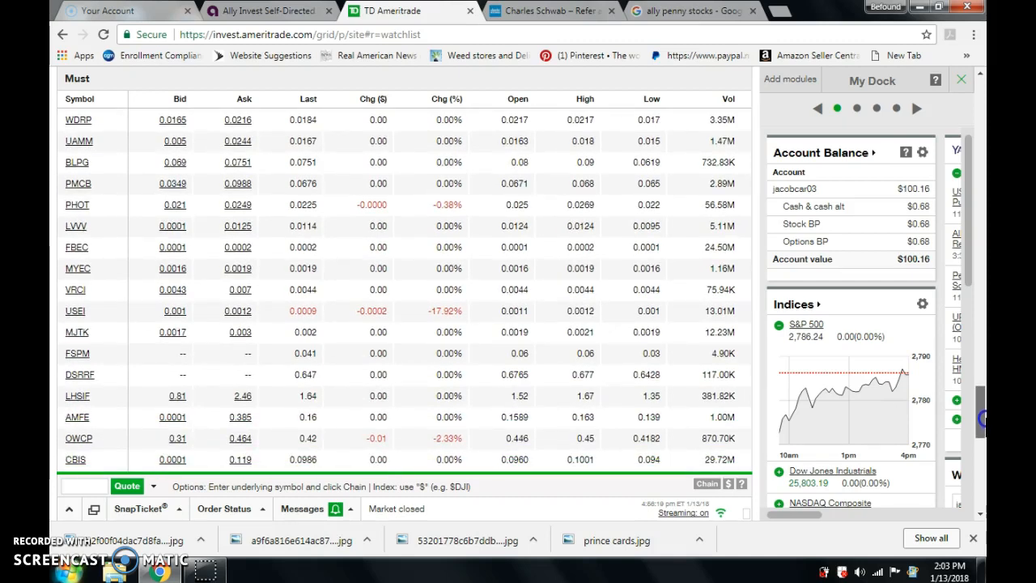
{"action": "scroll", "scroll_direction": "down", "scroll_amount": 3}
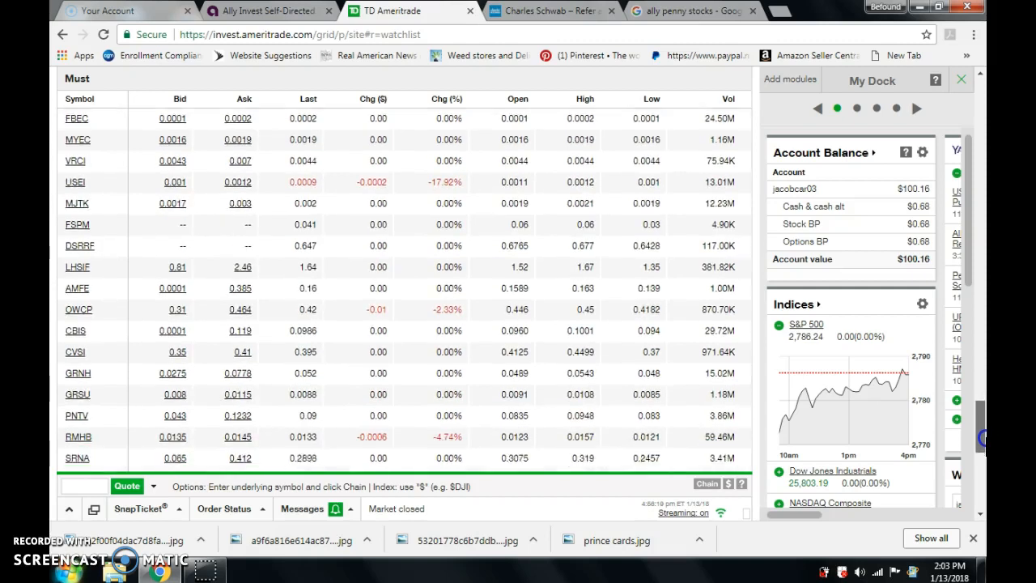
{"action": "scroll", "scroll_direction": "down", "scroll_amount": 3}
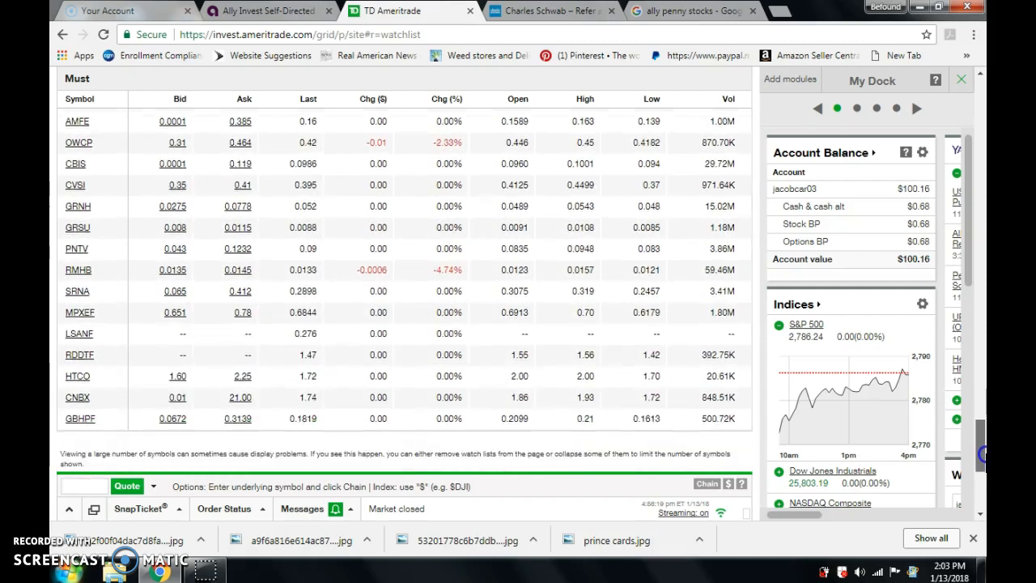
{"action": "scroll", "scroll_direction": "down", "scroll_amount": 3}
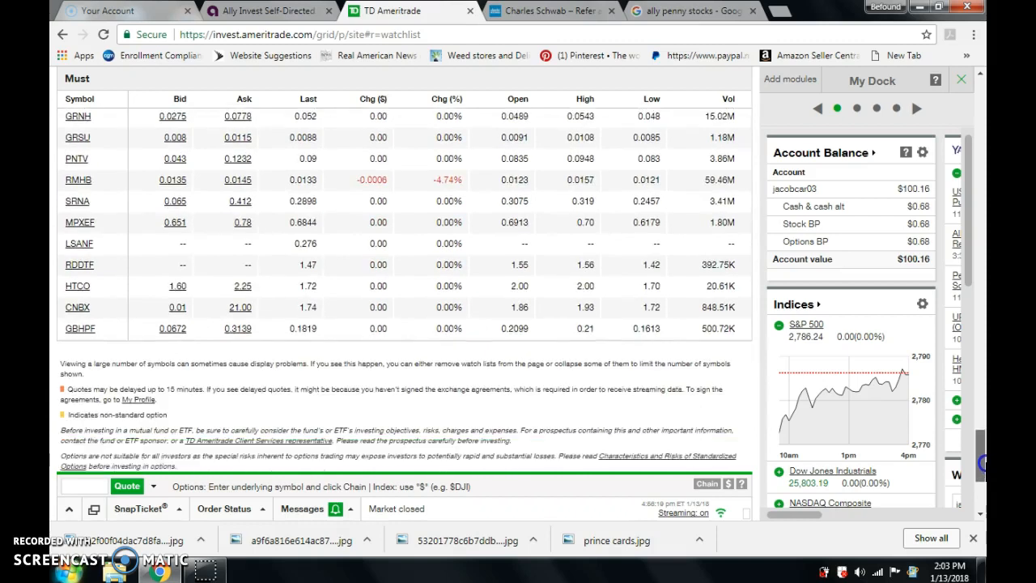
{"action": "scroll", "scroll_direction": "down", "scroll_amount": 3}
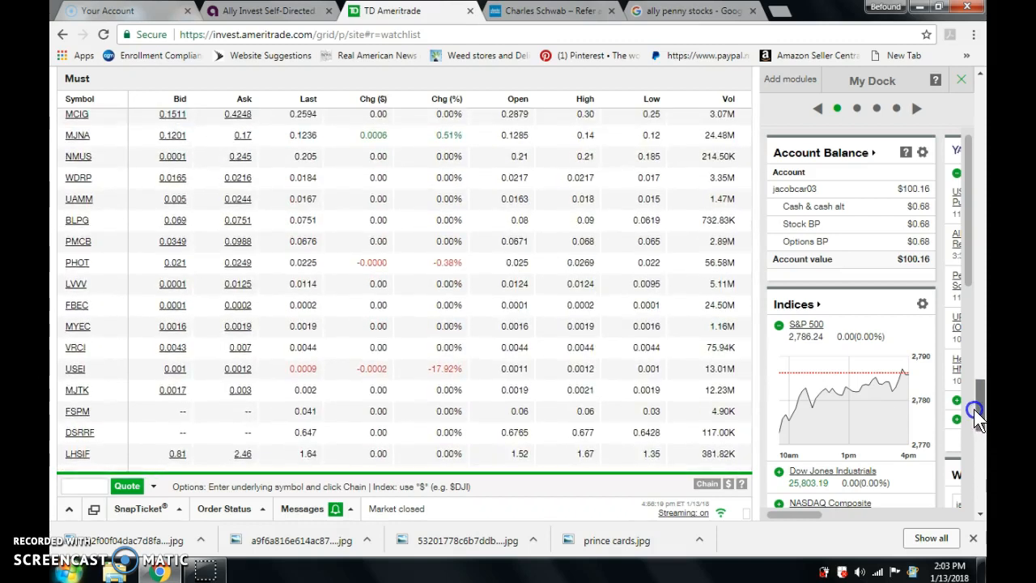
{"action": "scroll", "scroll_direction": "up", "scroll_amount": 3}
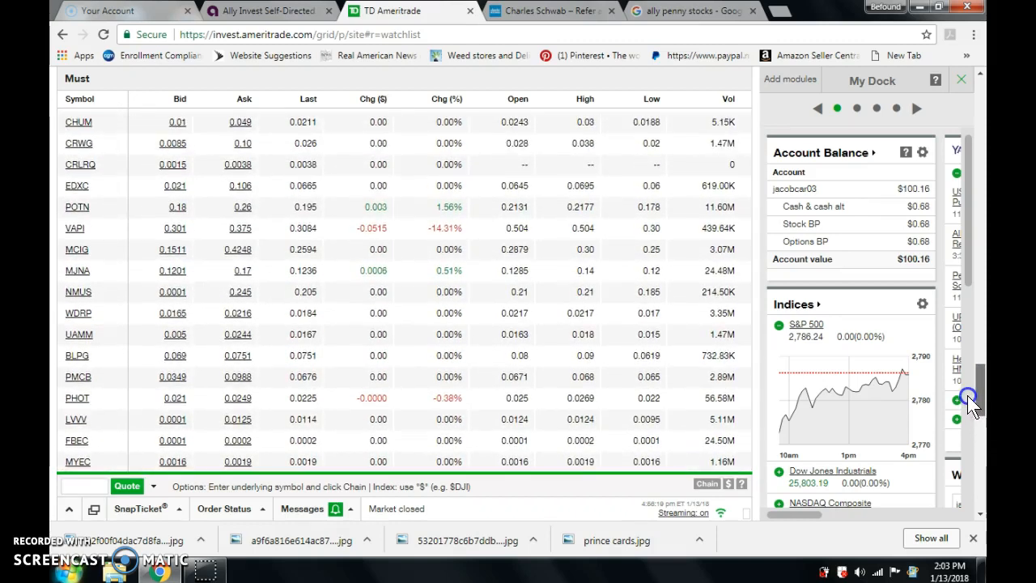
{"action": "scroll", "scroll_direction": "up", "scroll_amount": 3}
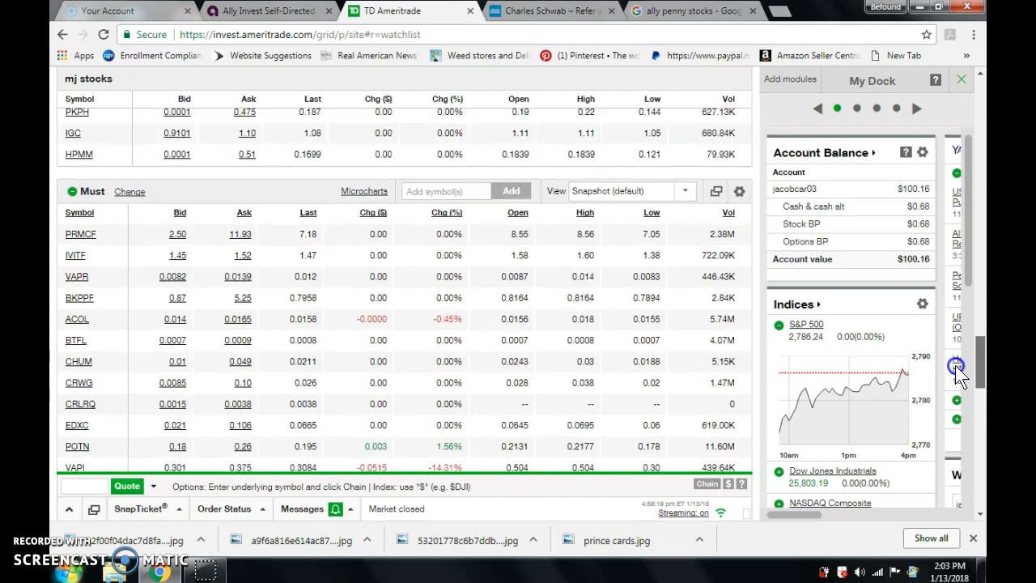
{"action": "scroll", "scroll_direction": "up", "scroll_amount": 3}
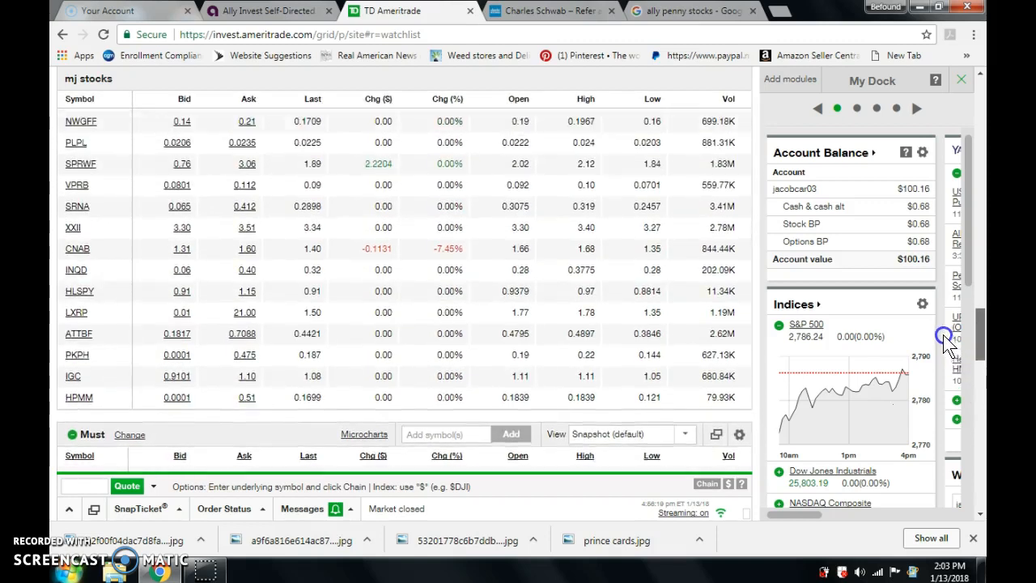
{"action": "scroll", "scroll_direction": "up", "scroll_amount": 3}
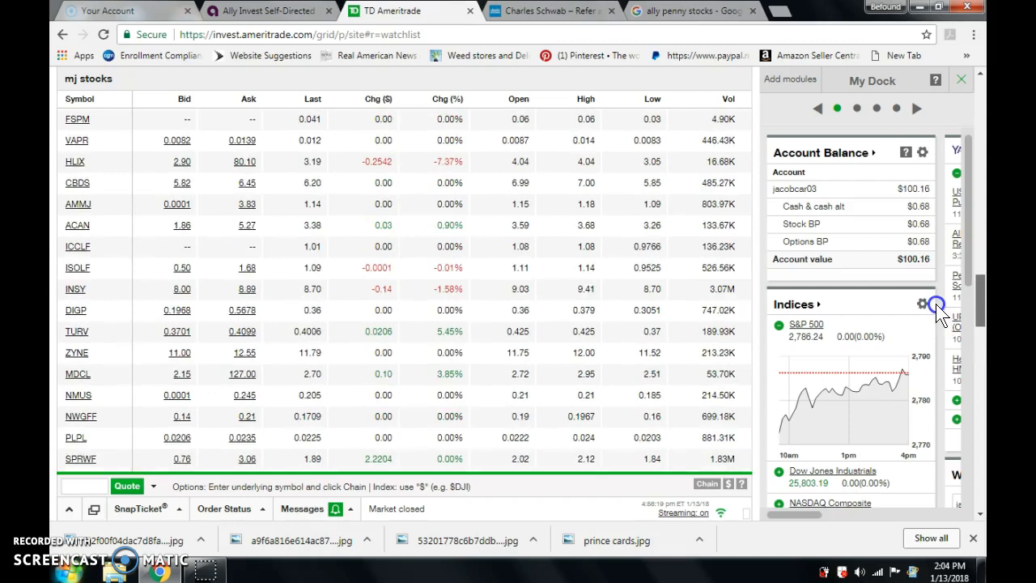
{"action": "scroll", "scroll_direction": "up", "scroll_amount": 3}
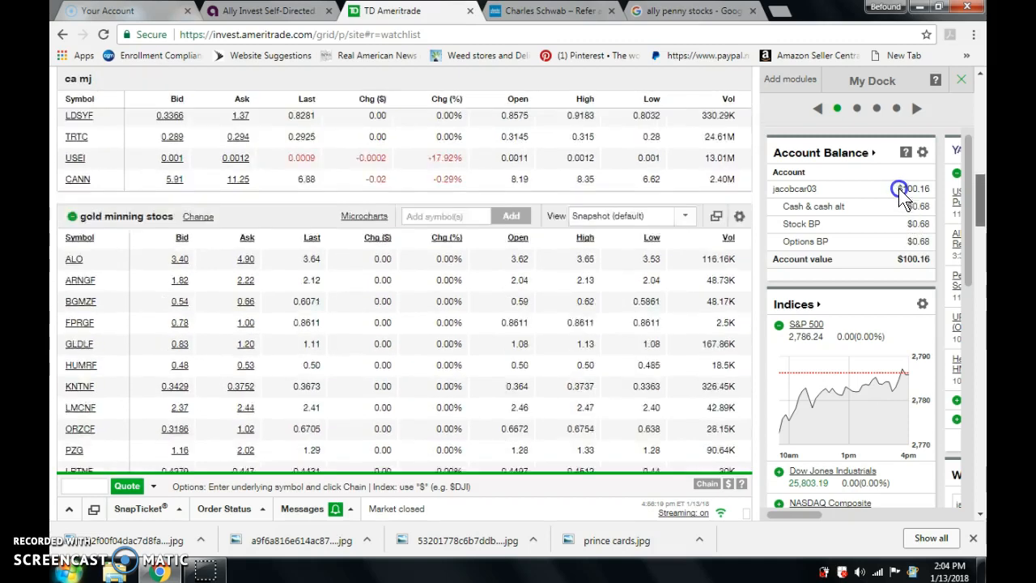
{"action": "scroll", "scroll_direction": "up", "scroll_amount": 3}
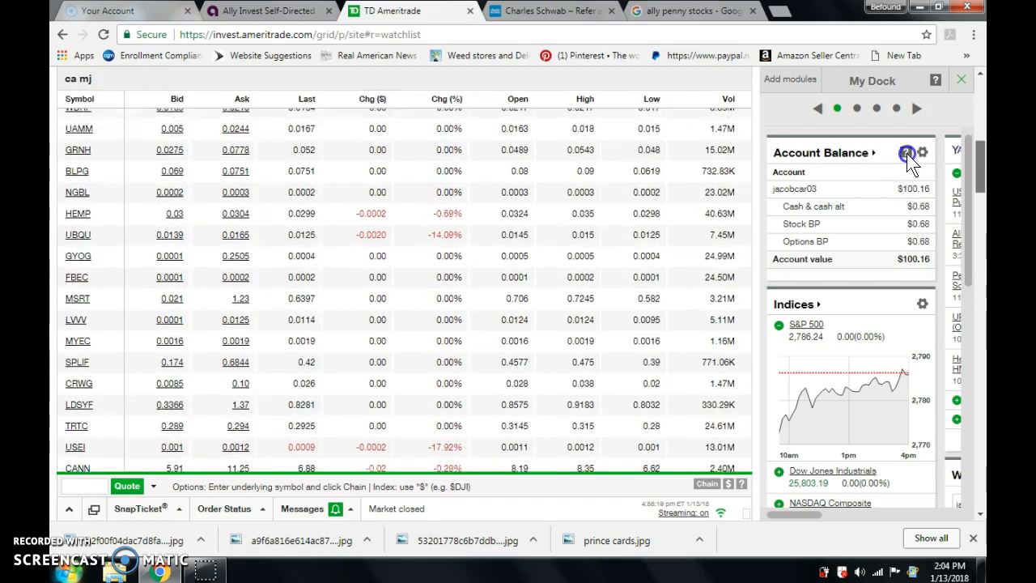
{"action": "scroll", "scroll_direction": "up", "scroll_amount": 3}
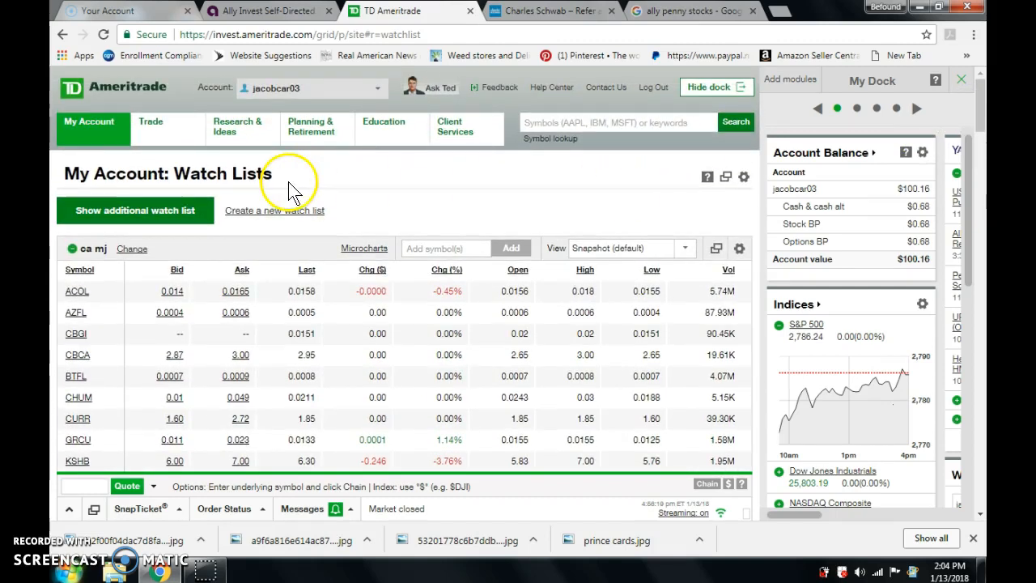
{"action": "left_click", "coordinate": [87, 126]}
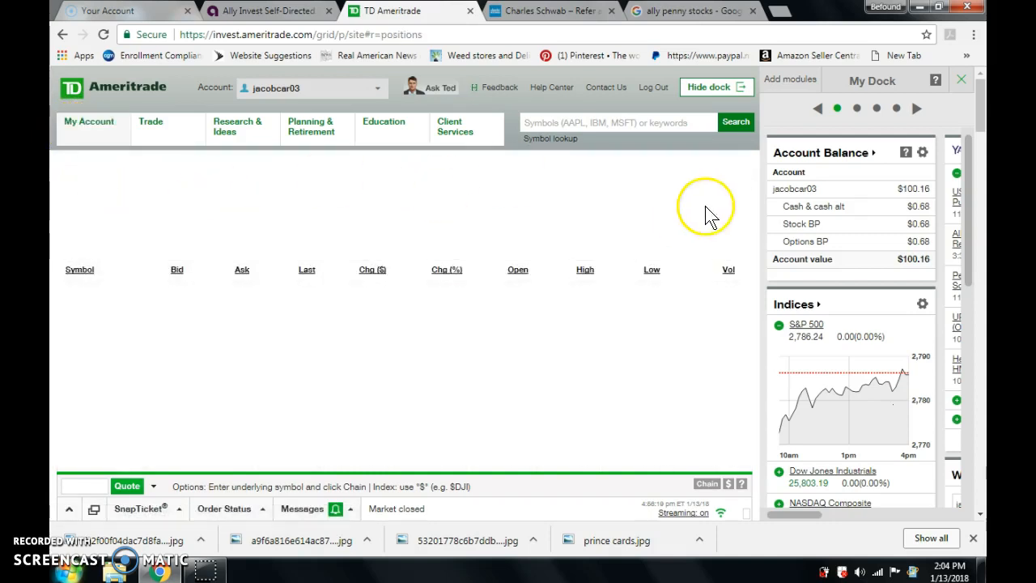
{"action": "left_click", "coordinate": [88, 125]}
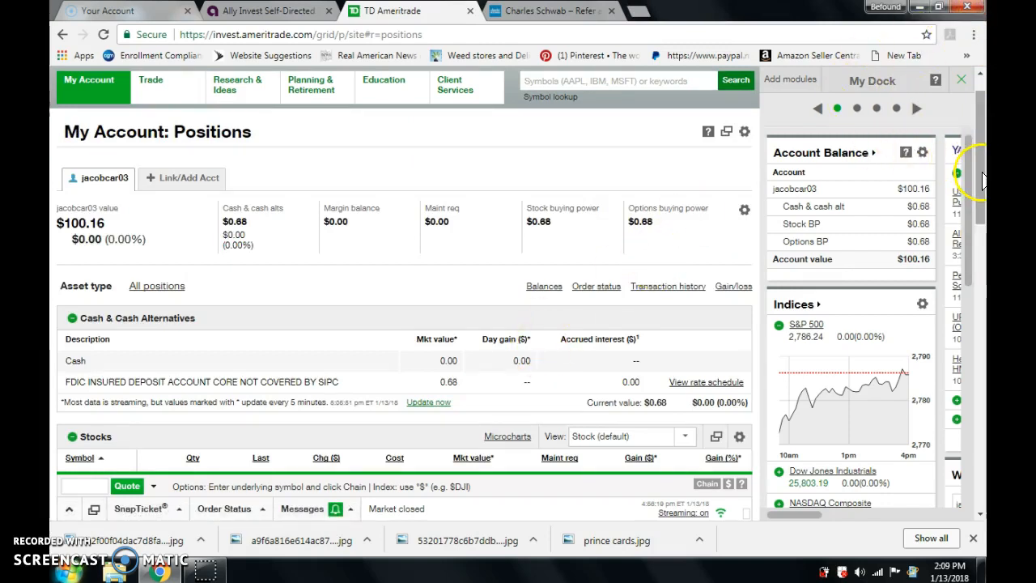
{"action": "scroll", "scroll_direction": "down", "scroll_amount": 3}
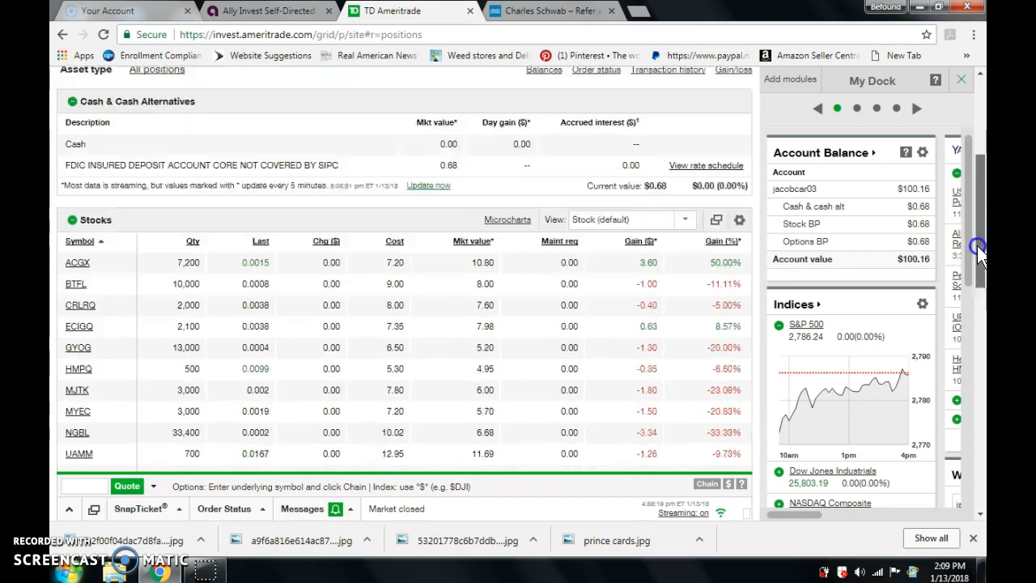
{"action": "scroll", "scroll_direction": "down", "scroll_amount": 3}
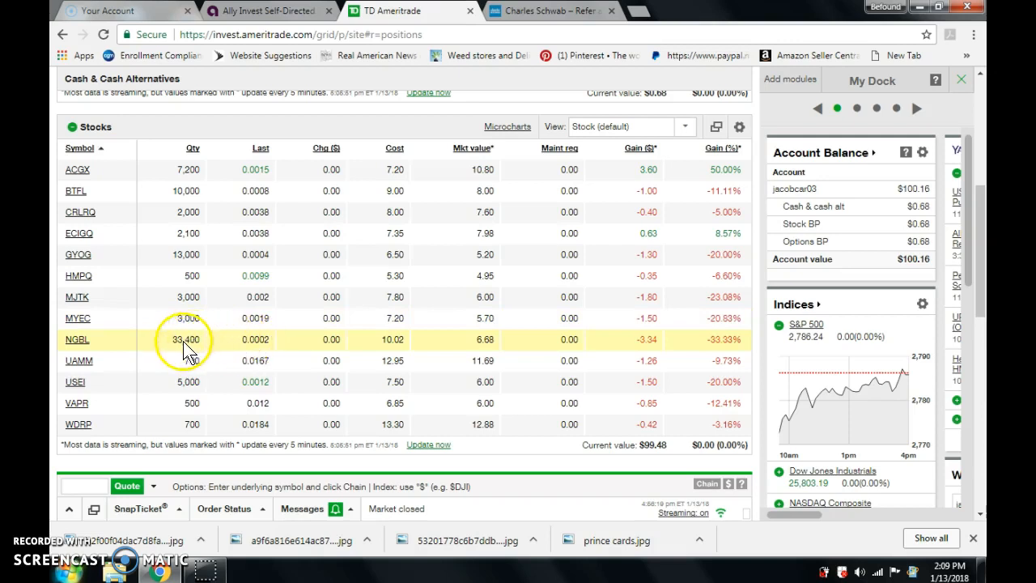
{"action": "mouse_move", "coordinate": [408, 317]}
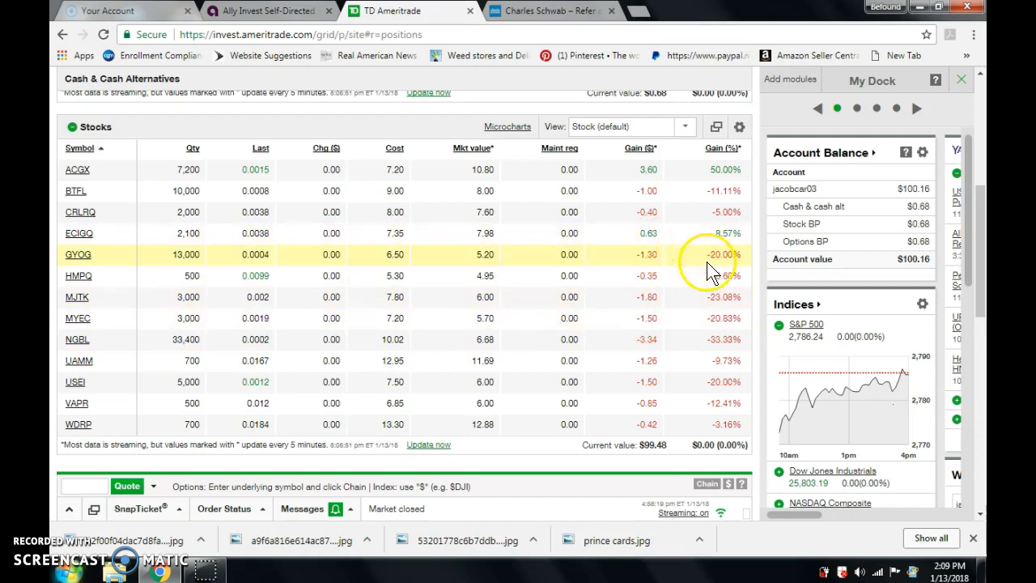
{"action": "mouse_move", "coordinate": [710, 371]}
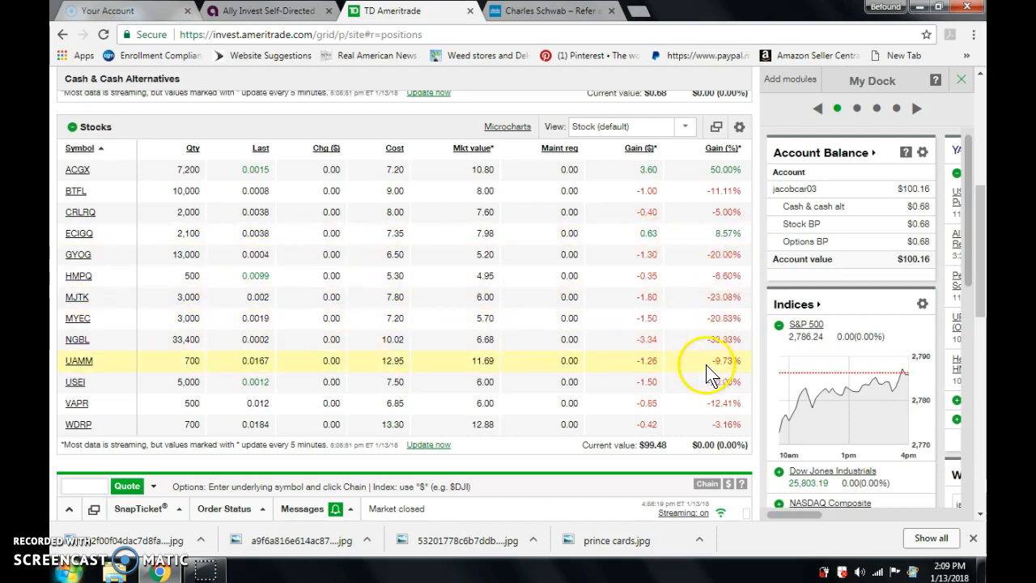
{"action": "mouse_move", "coordinate": [429, 364]}
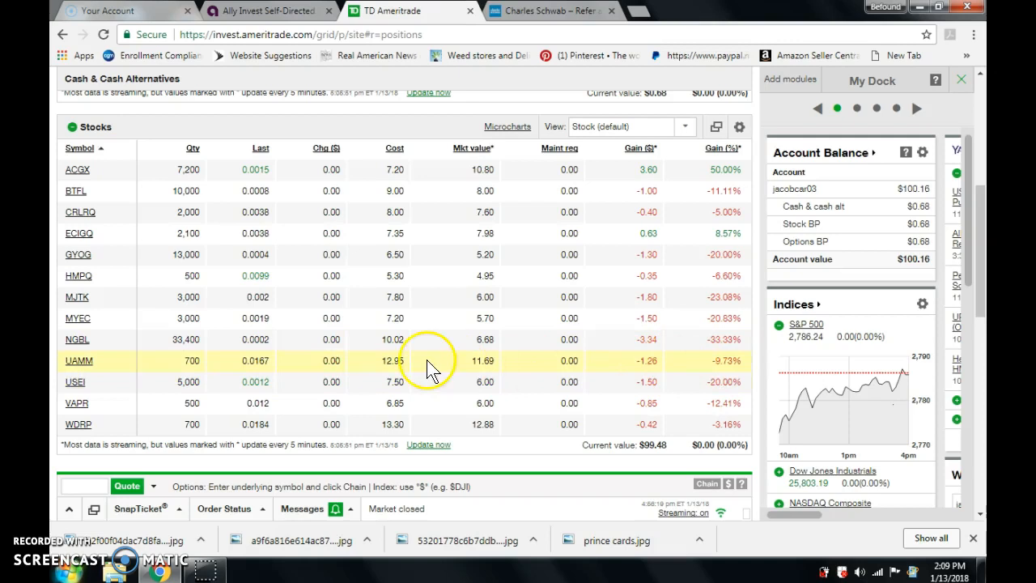
{"action": "mouse_move", "coordinate": [78, 346]}
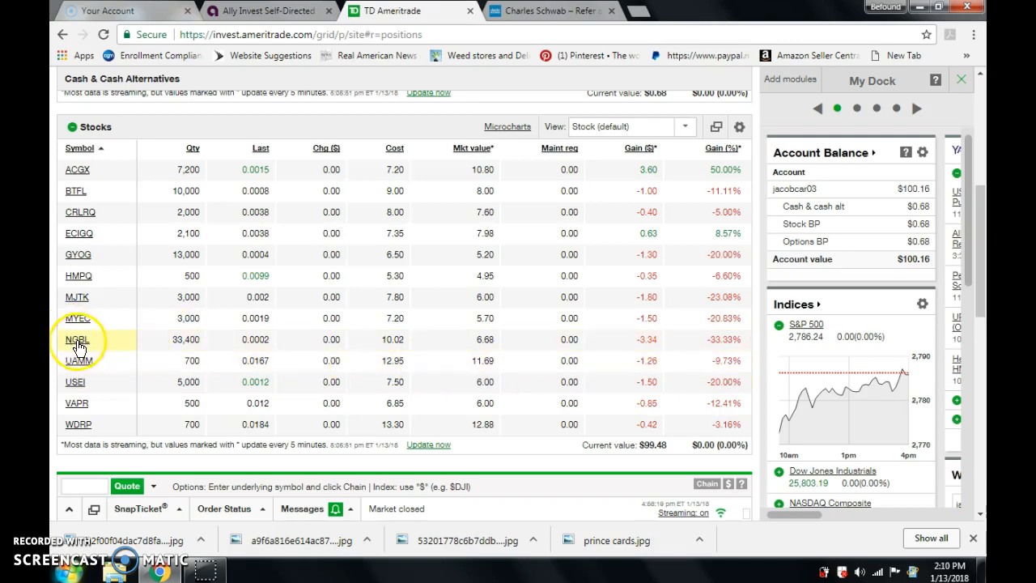
Step: Bring up the NGBL quote popup showing Notis Global's price, bid/ask and volume
{"action": "left_click", "coordinate": [78, 340]}
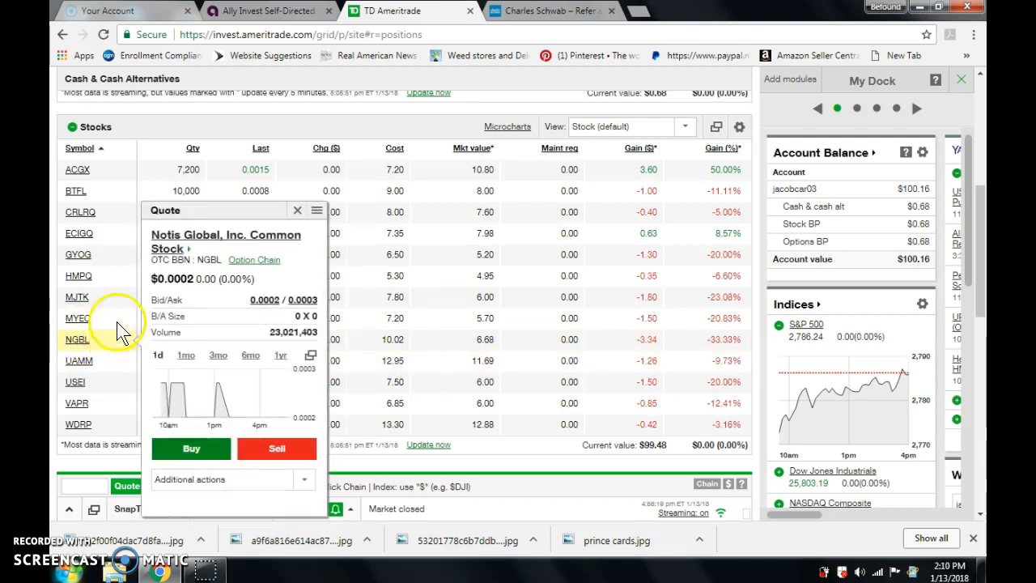
{"action": "mouse_move", "coordinate": [79, 218]}
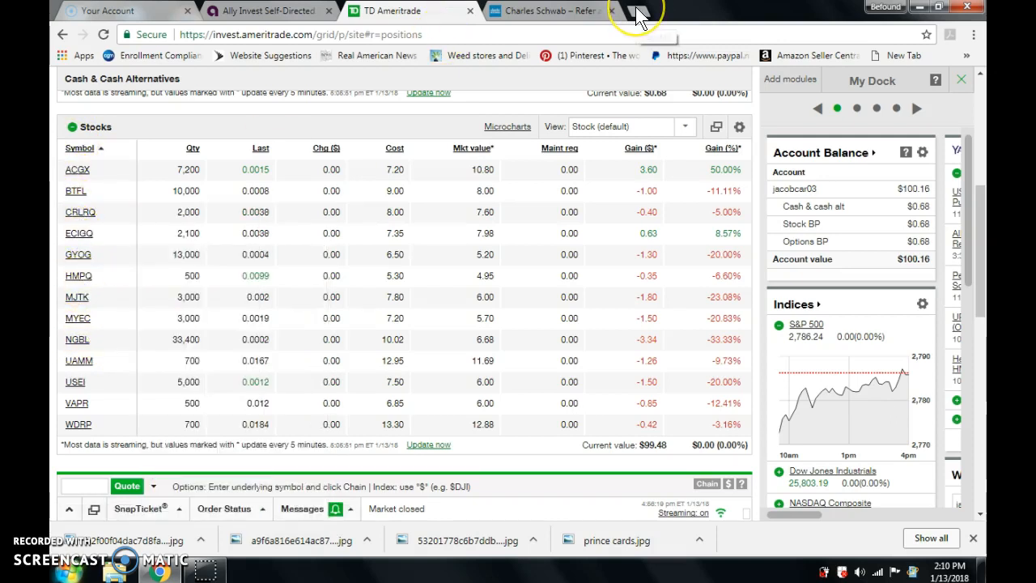
{"action": "mouse_move", "coordinate": [639, 16]}
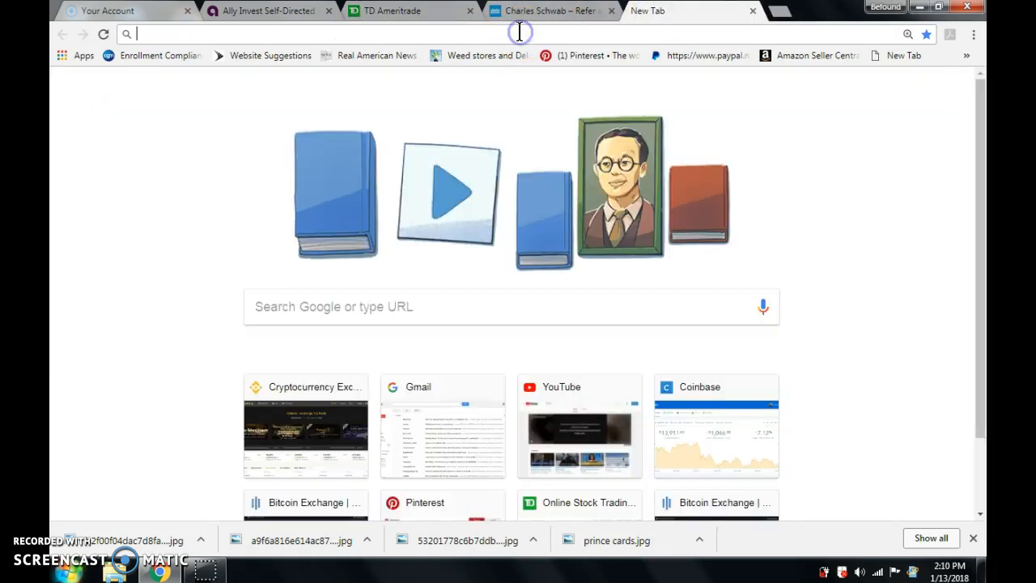
Step: Search Google for 'ngbl stock', highlight the headquarters city Los Angeles, and scroll through the results
{"action": "type", "text": "ngbl"}
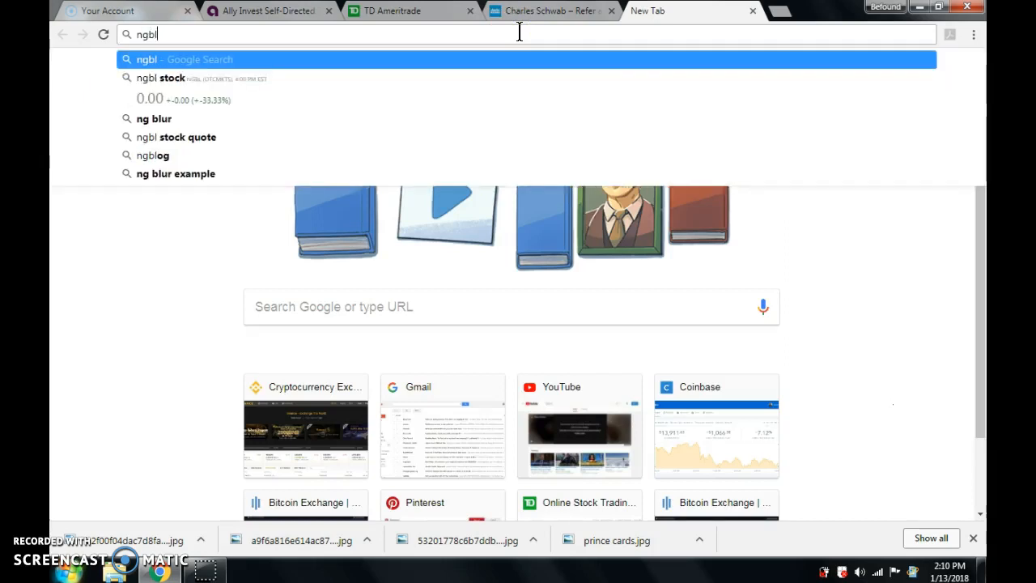
{"action": "left_click", "coordinate": [162, 78]}
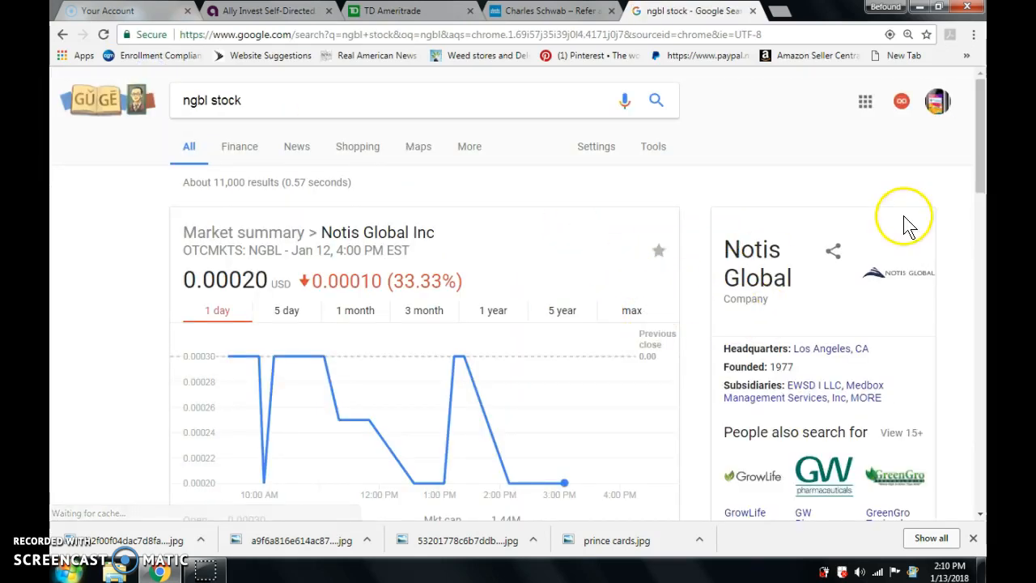
{"action": "mouse_move", "coordinate": [784, 350]}
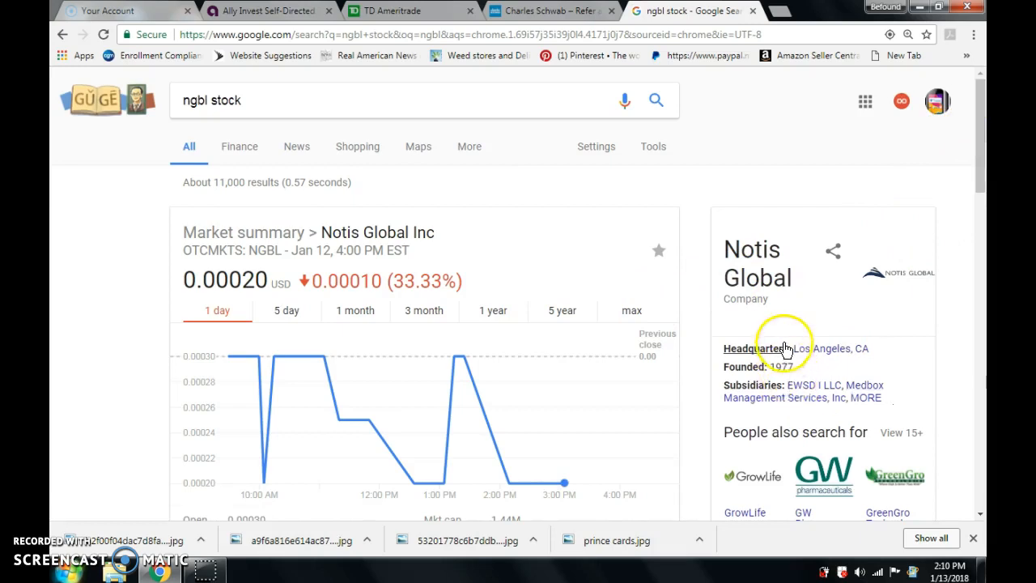
{"action": "double_click", "coordinate": [813, 348]}
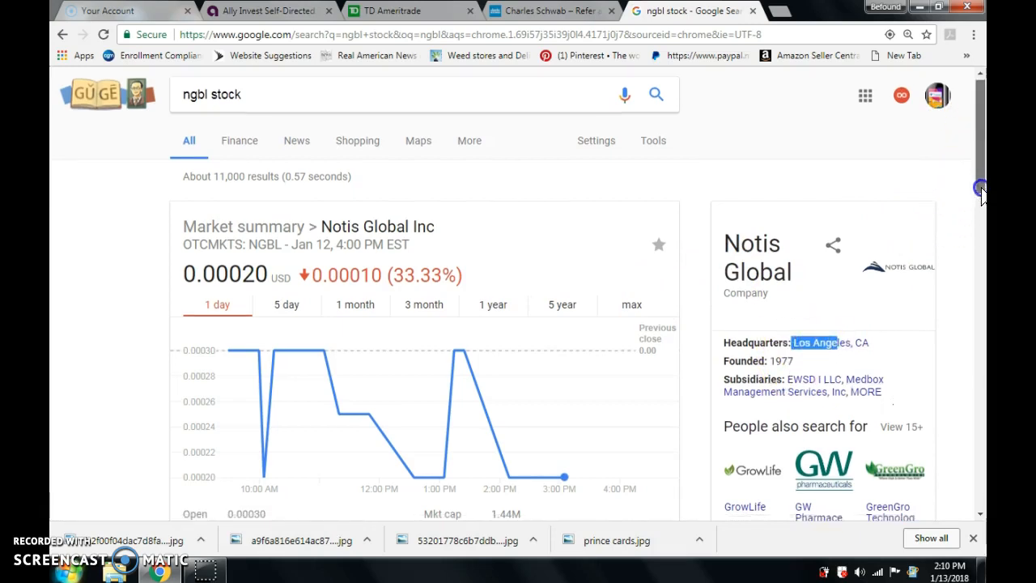
{"action": "scroll", "scroll_direction": "down", "scroll_amount": 3}
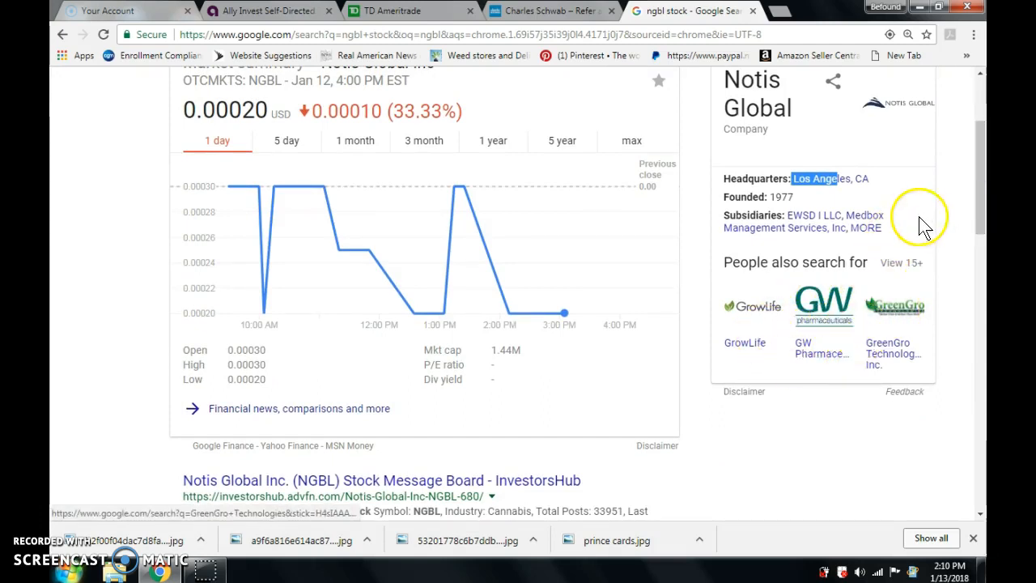
{"action": "scroll", "scroll_direction": "down", "scroll_amount": 3}
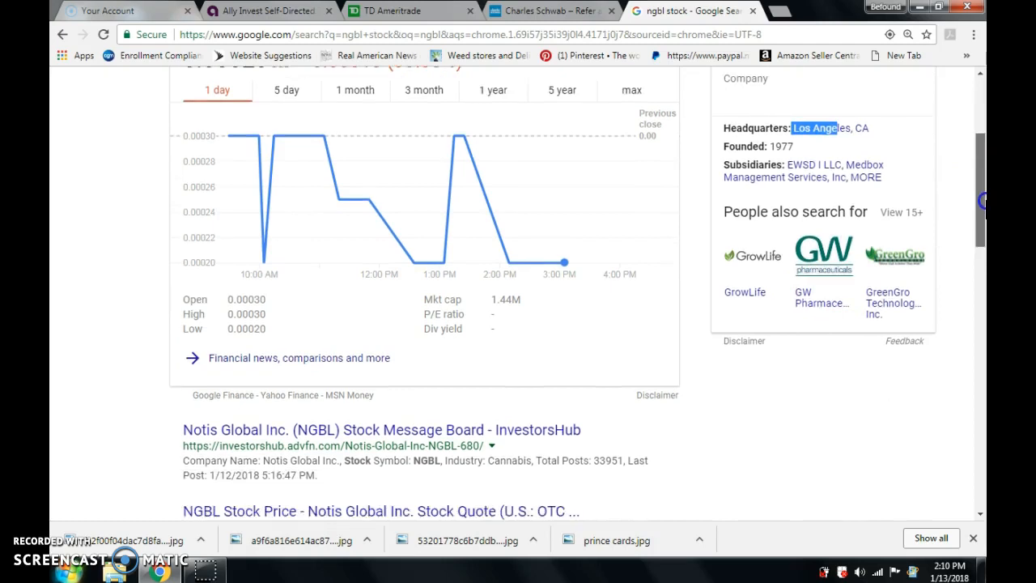
{"action": "scroll", "scroll_direction": "down", "scroll_amount": 3}
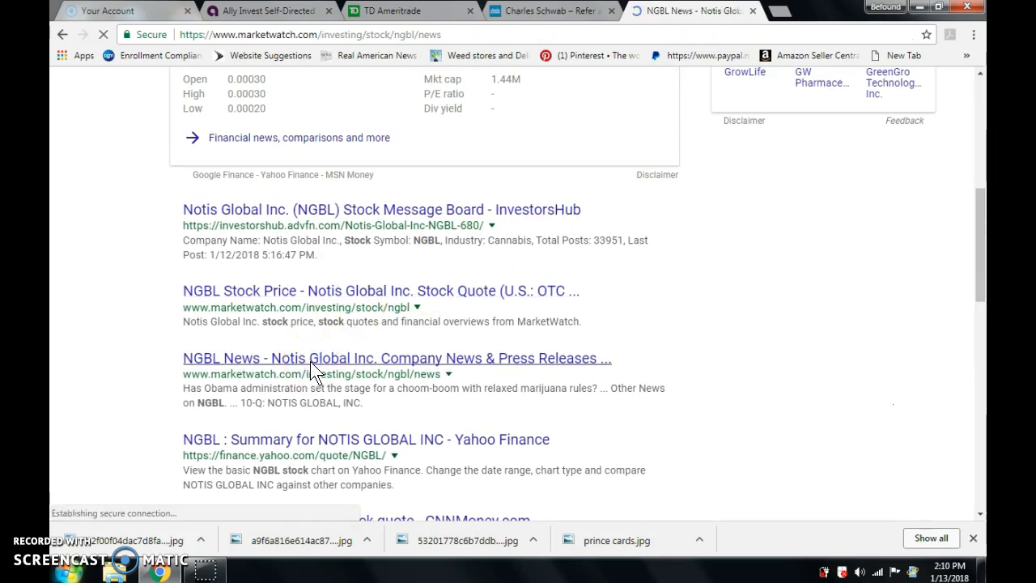
Step: Load the MarketWatch NGBL news page and scroll down through the Notis Global headlines and back up
{"action": "left_click", "coordinate": [396, 358]}
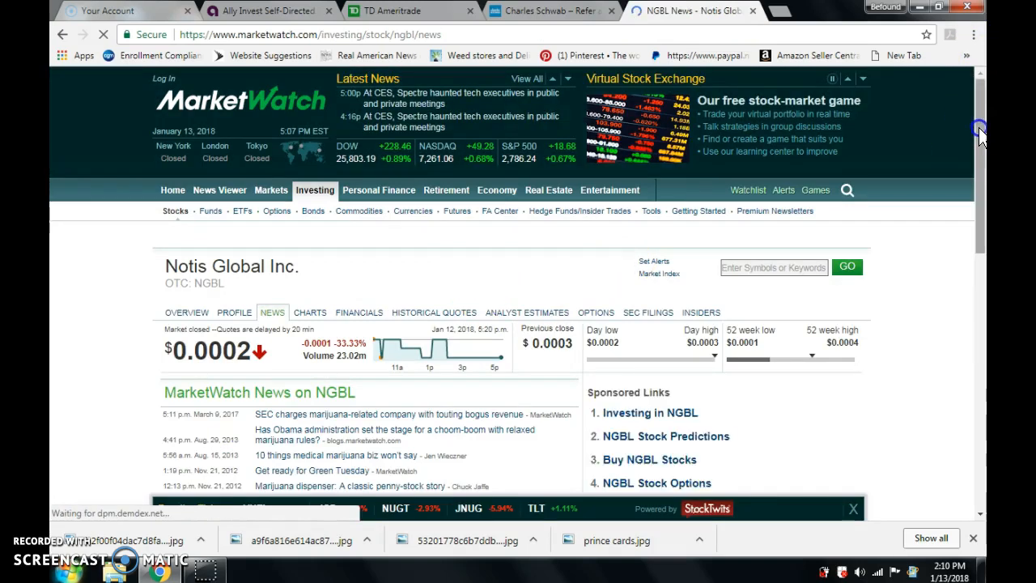
{"action": "scroll", "scroll_direction": "down", "scroll_amount": 3}
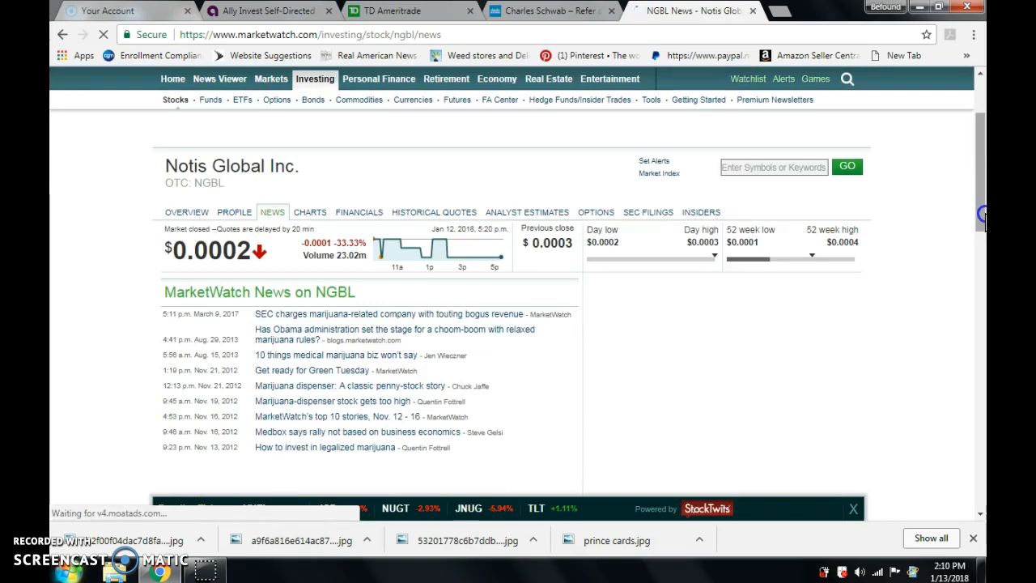
{"action": "scroll", "scroll_direction": "down", "scroll_amount": 3}
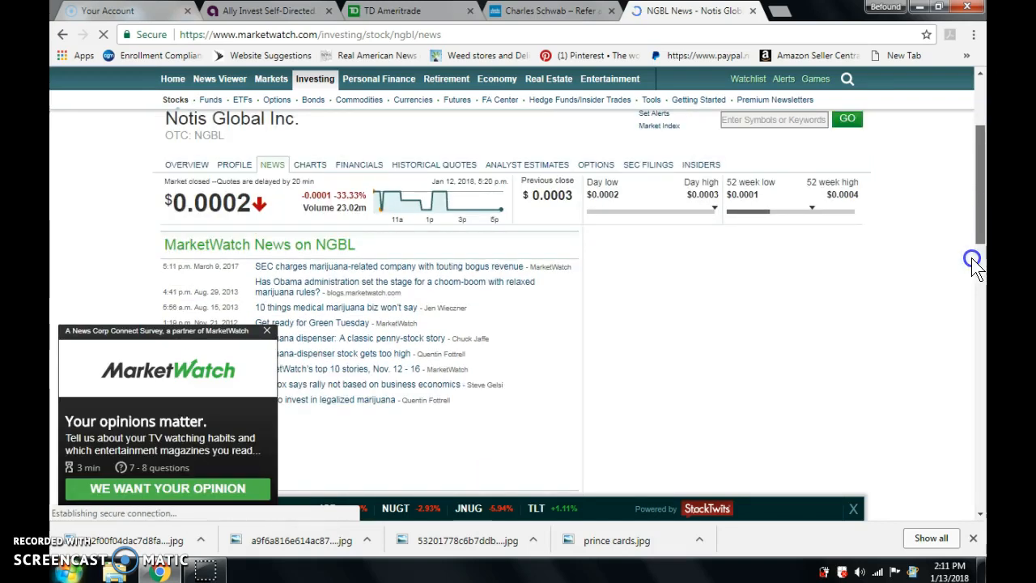
{"action": "scroll", "scroll_direction": "down", "scroll_amount": 3}
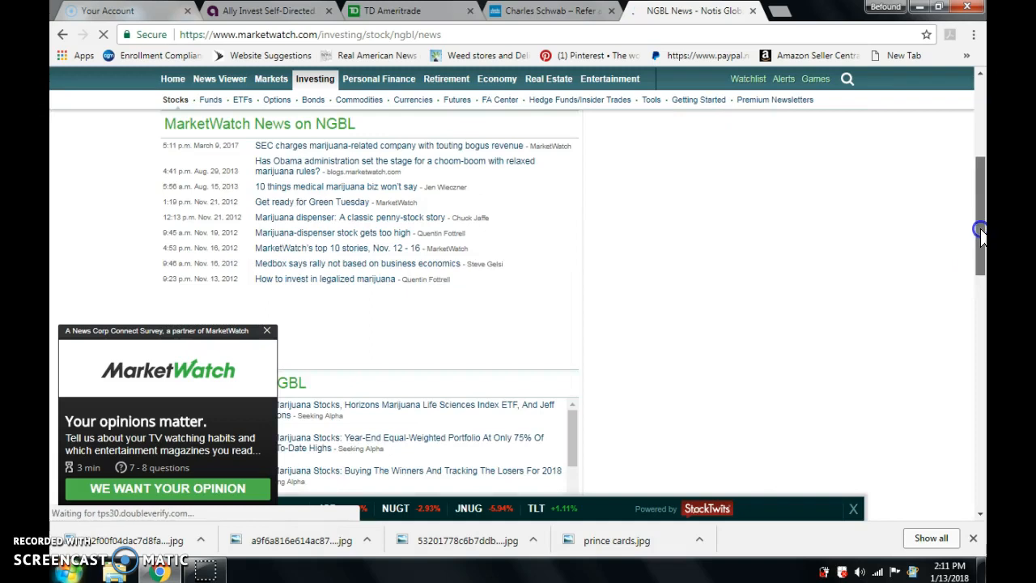
{"action": "scroll", "scroll_direction": "down", "scroll_amount": 3}
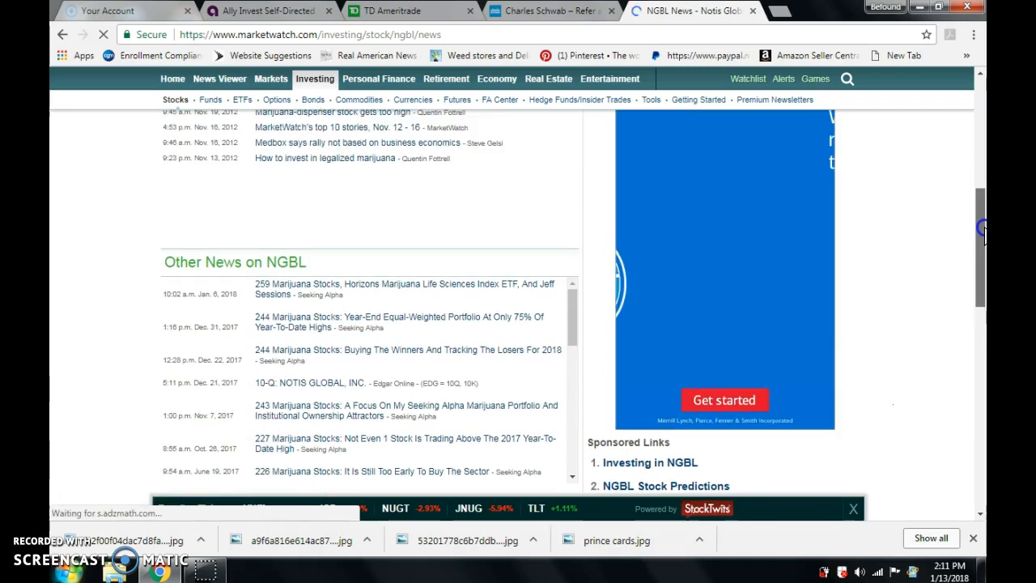
{"action": "scroll", "scroll_direction": "down", "scroll_amount": 3}
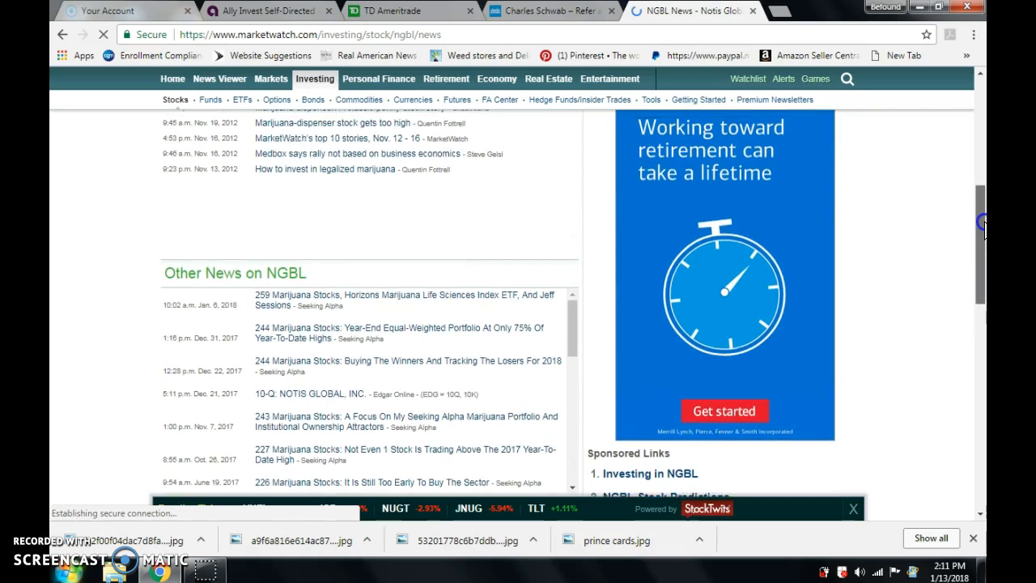
{"action": "scroll", "scroll_direction": "up", "scroll_amount": 3}
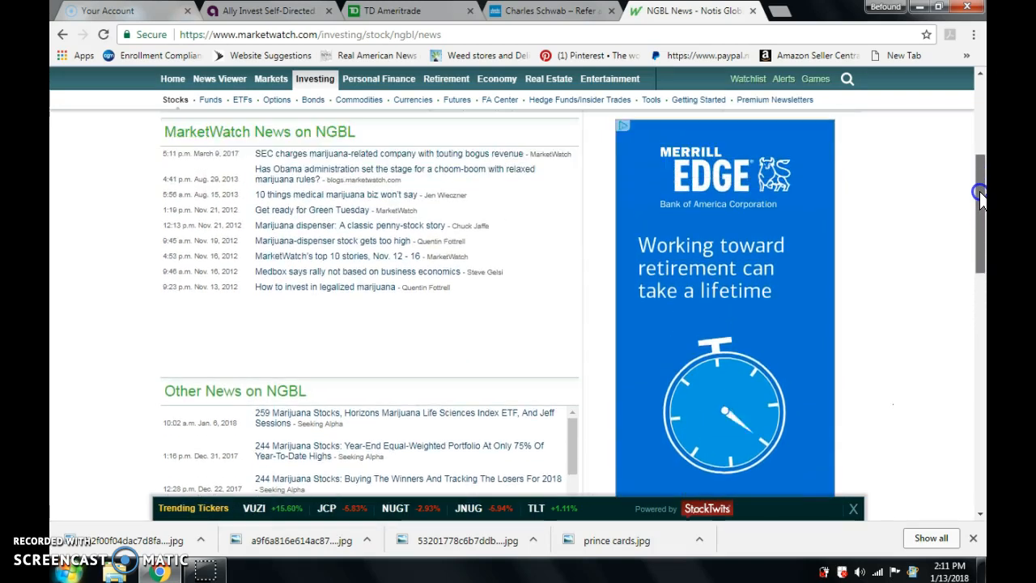
{"action": "scroll", "scroll_direction": "up", "scroll_amount": 3}
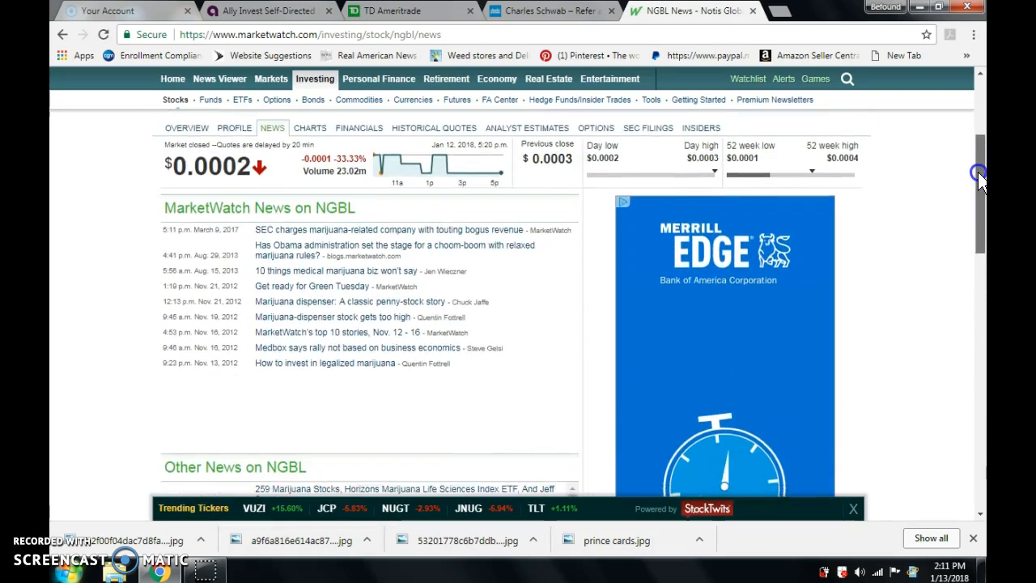
{"action": "scroll", "scroll_direction": "up", "scroll_amount": 3}
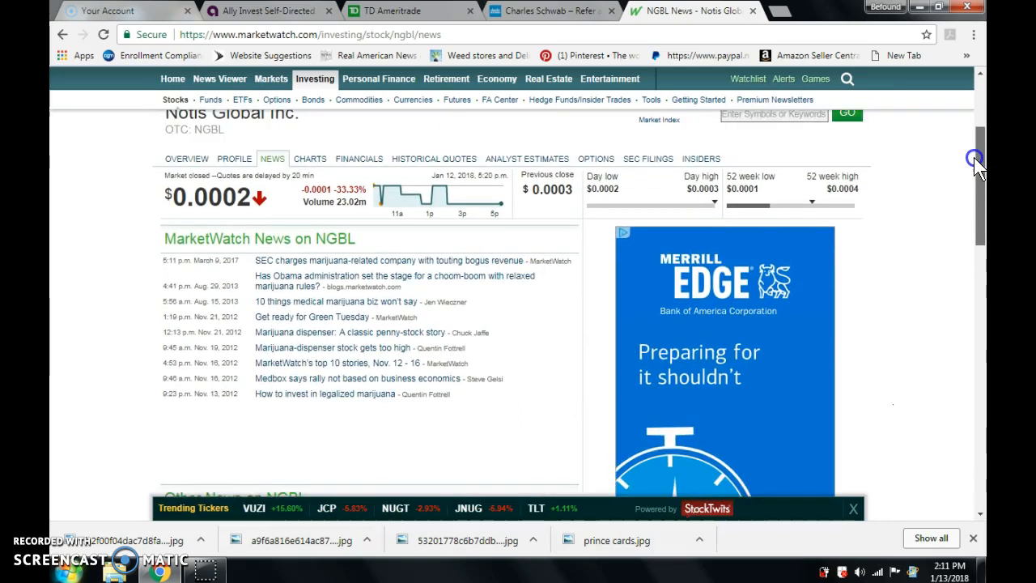
{"action": "scroll", "scroll_direction": "up", "scroll_amount": 3}
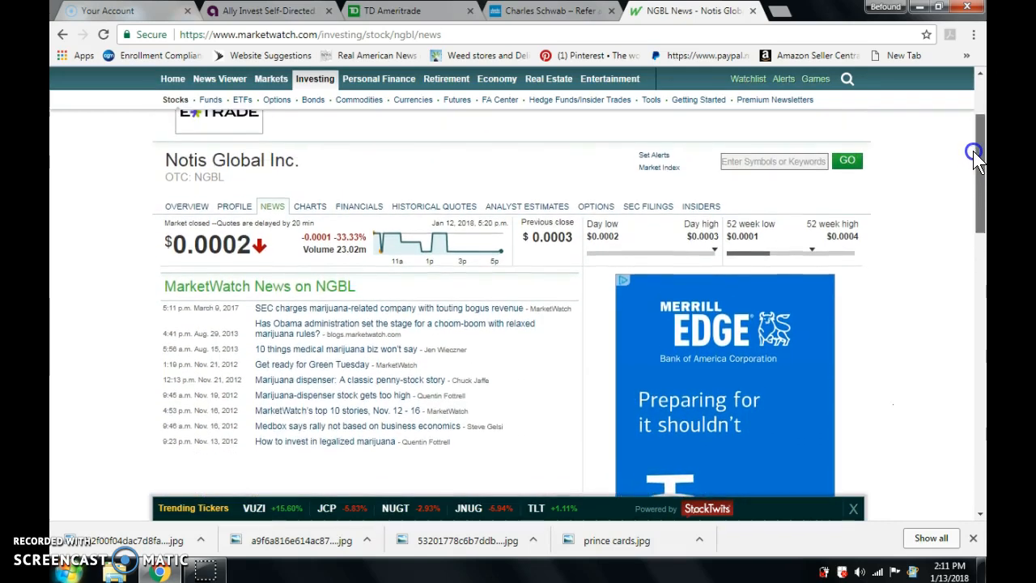
{"action": "scroll", "scroll_direction": "up", "scroll_amount": 3}
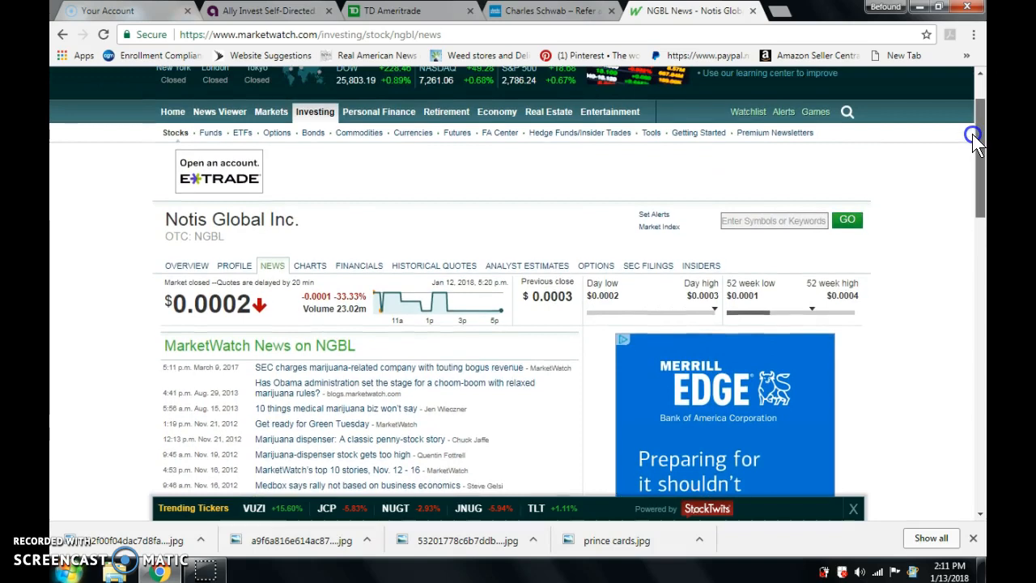